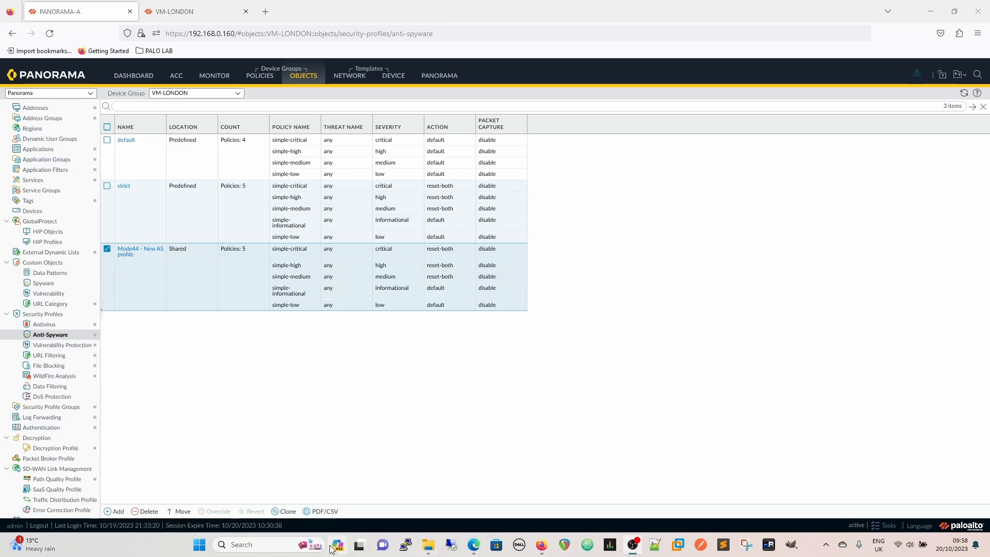
mouse_move(338, 545)
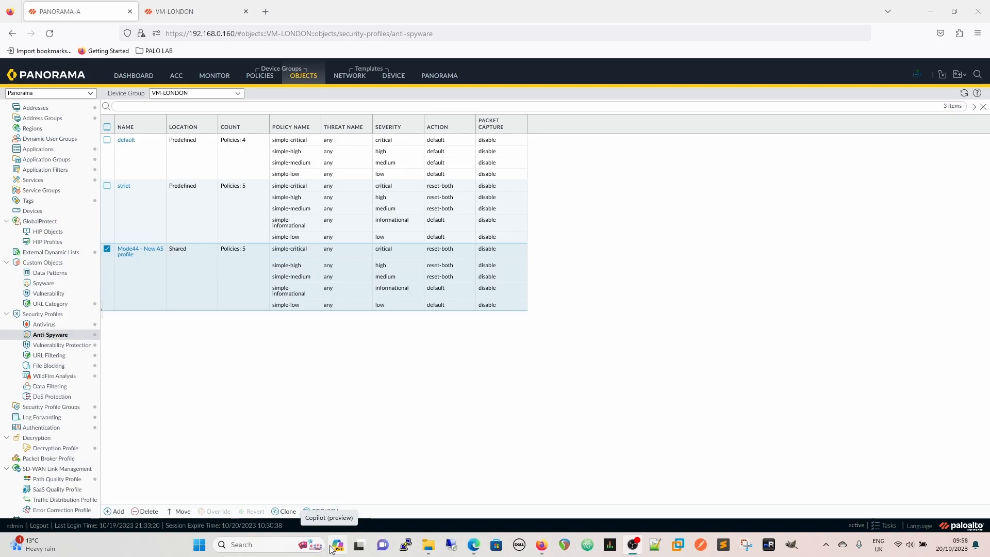
mouse_move(504, 424)
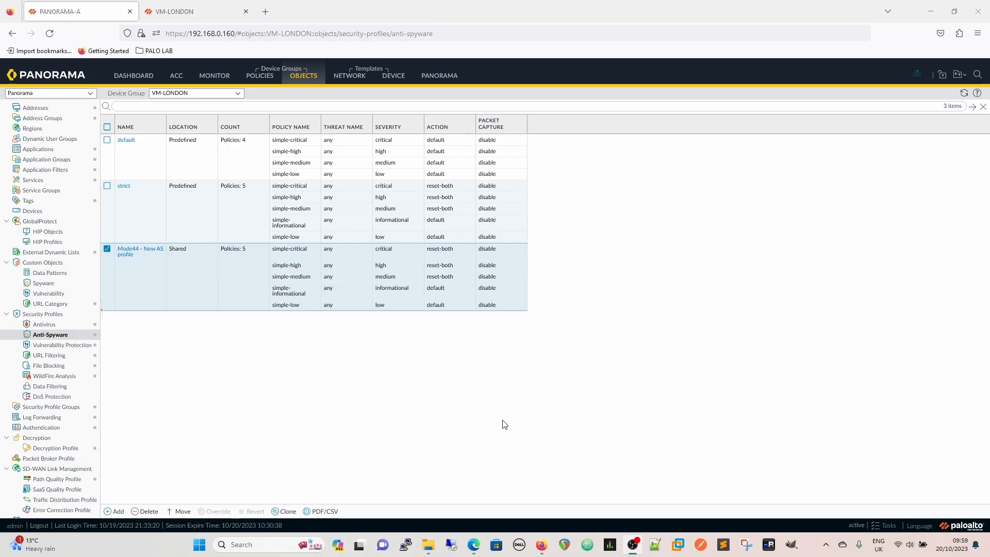
mouse_move(336, 156)
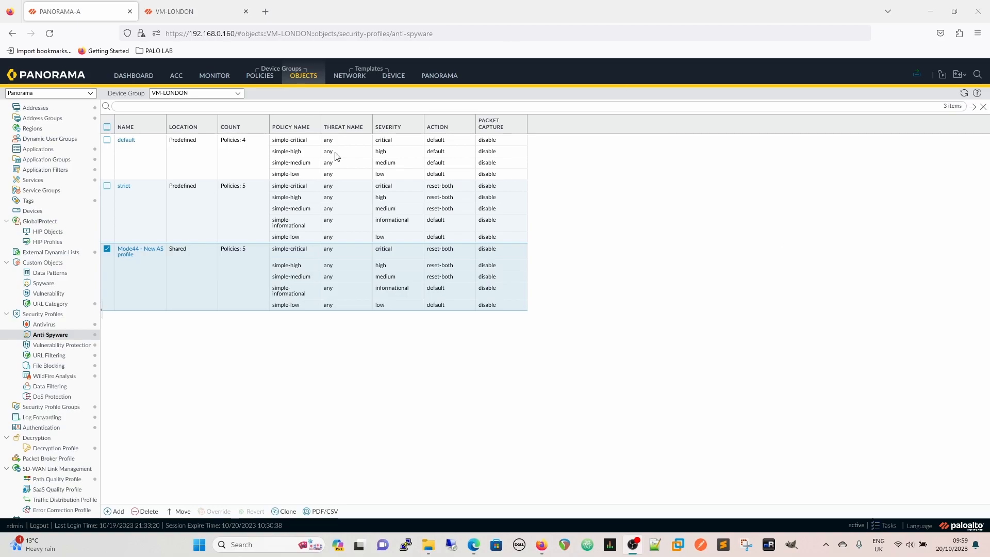
mouse_move(310, 371)
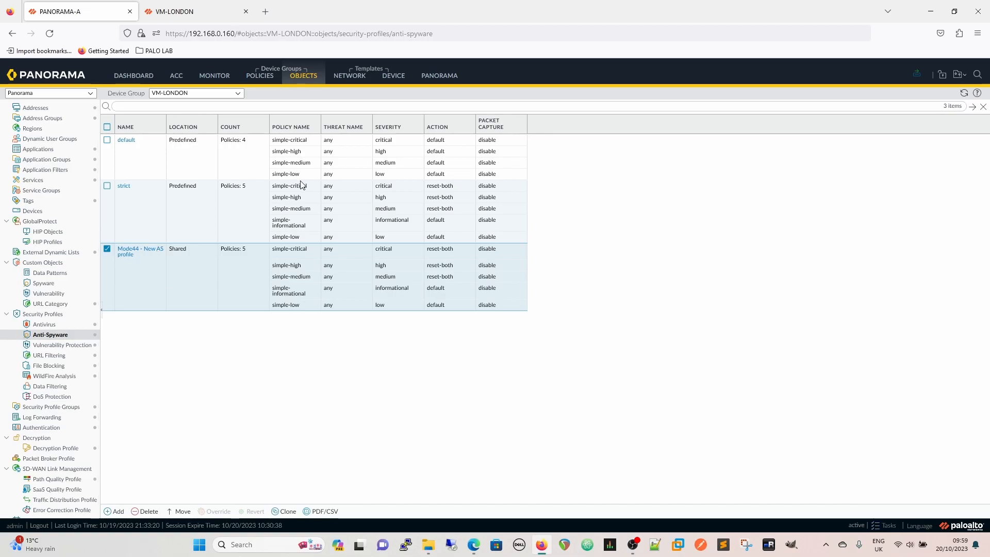
mouse_move(326, 95)
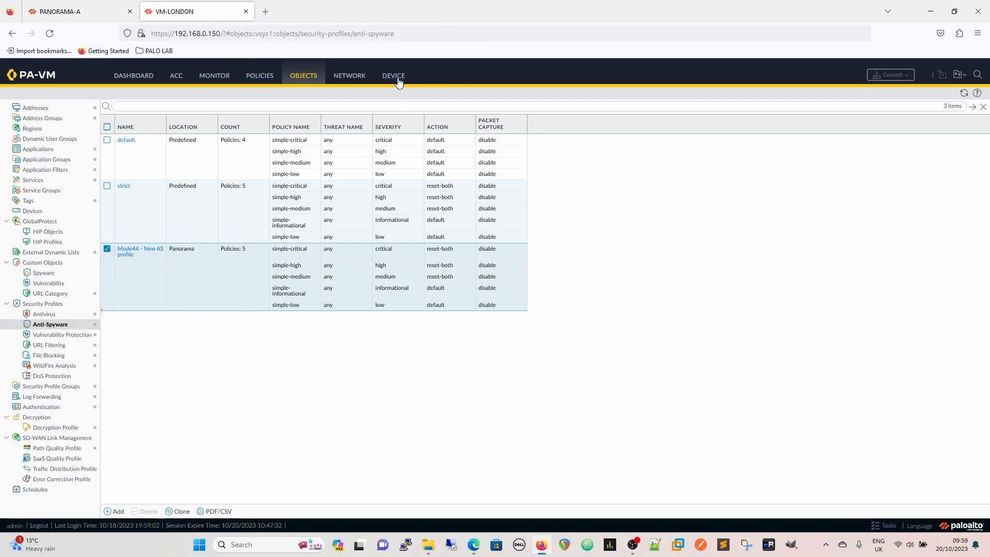
- On VM-LONDON's PA-VM, open Dynamic Updates and check for newly released content
left_click(393, 76)
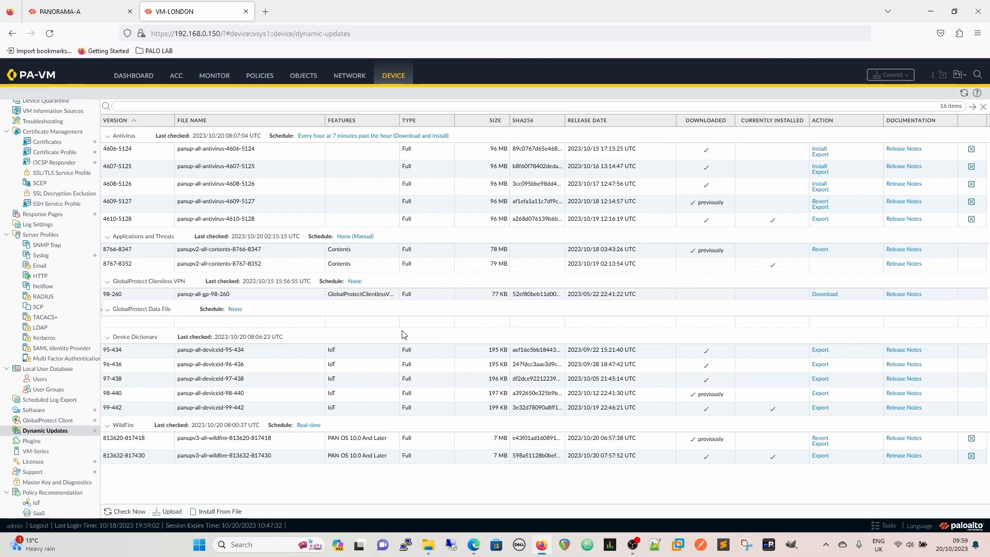
mouse_move(131, 256)
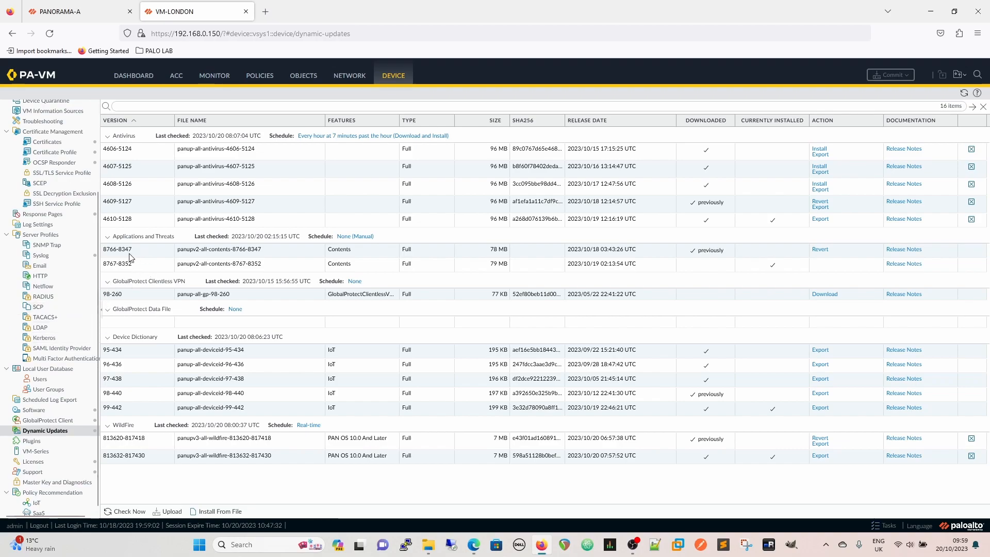
mouse_move(137, 273)
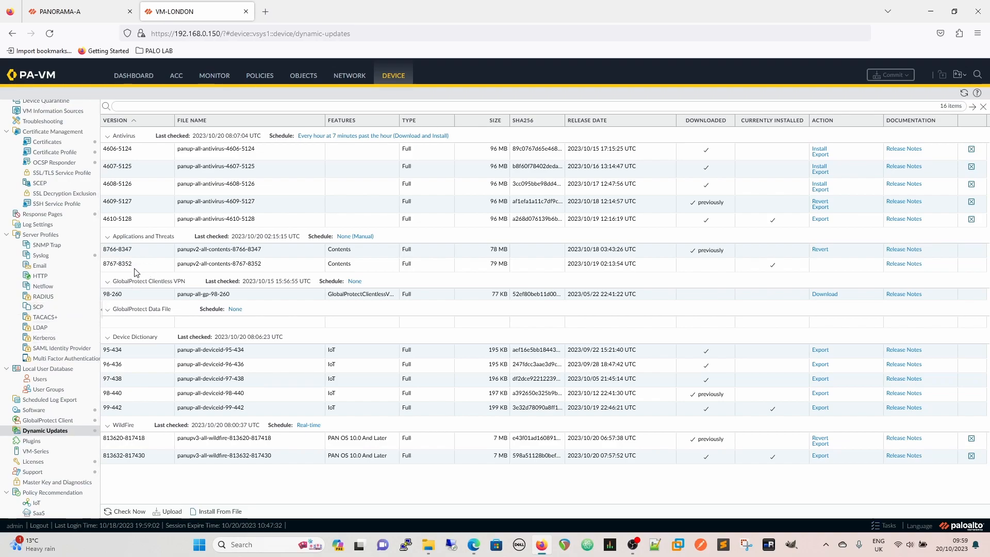
mouse_move(55, 431)
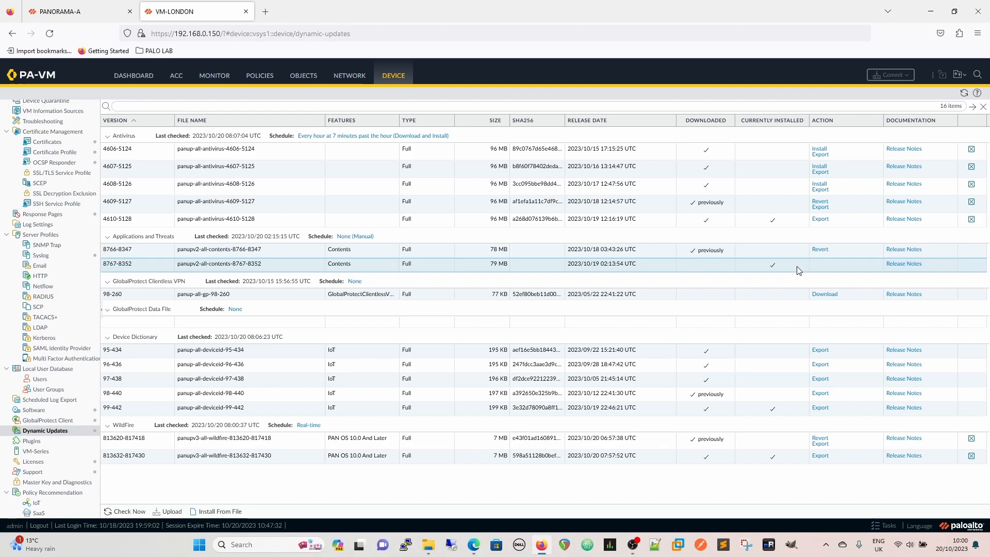
mouse_move(450, 281)
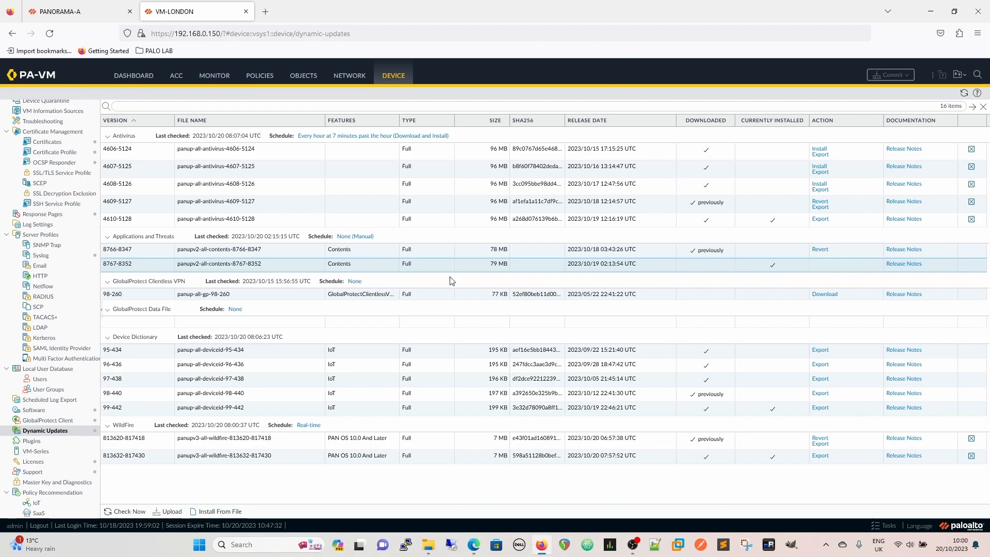
mouse_move(177, 495)
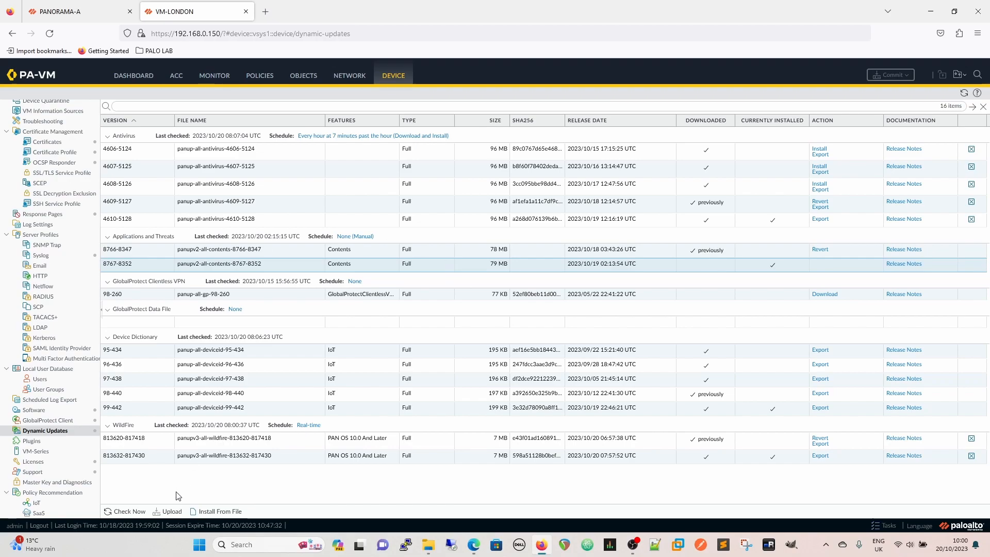
left_click(129, 511)
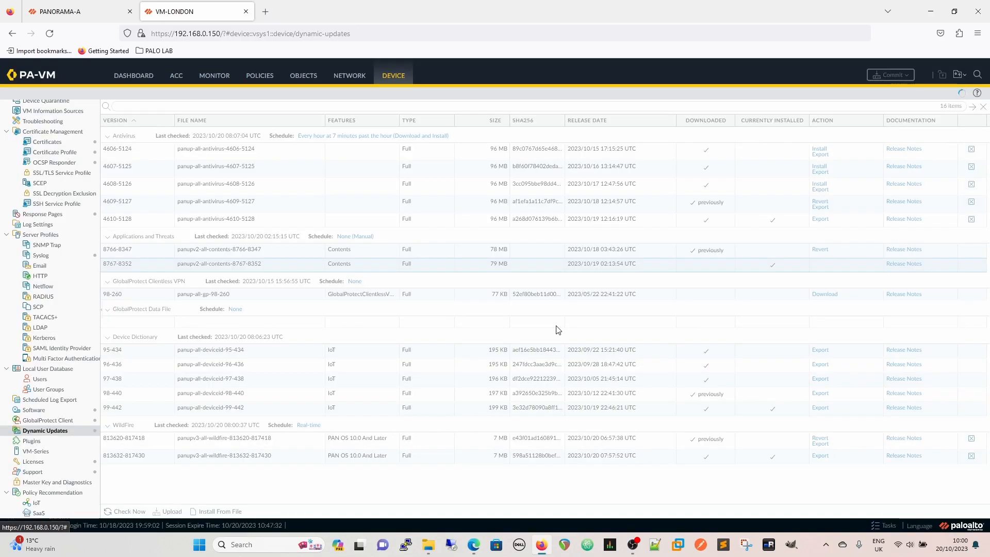
- Let the update check finish and review the newer Applications and Threats versions listed
left_click(128, 511)
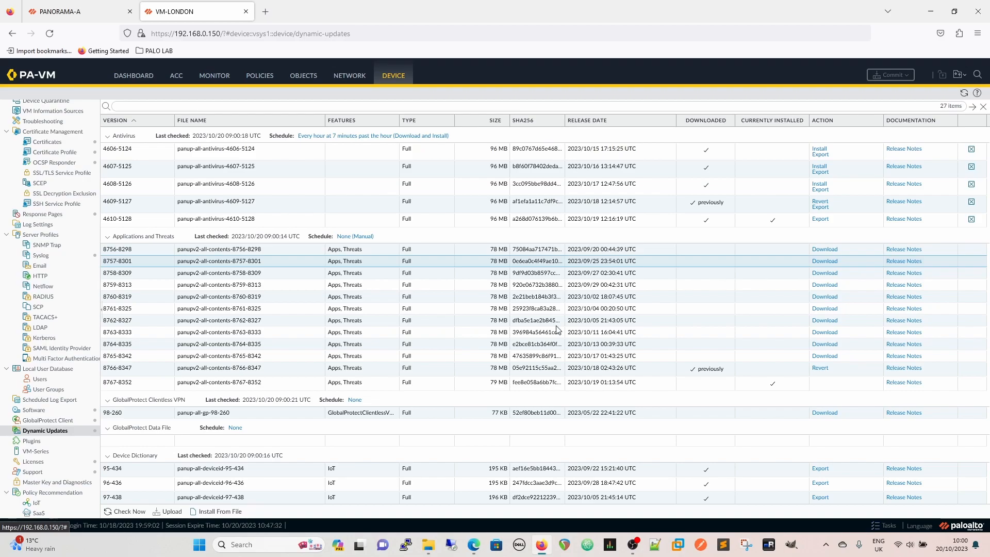
mouse_move(557, 324)
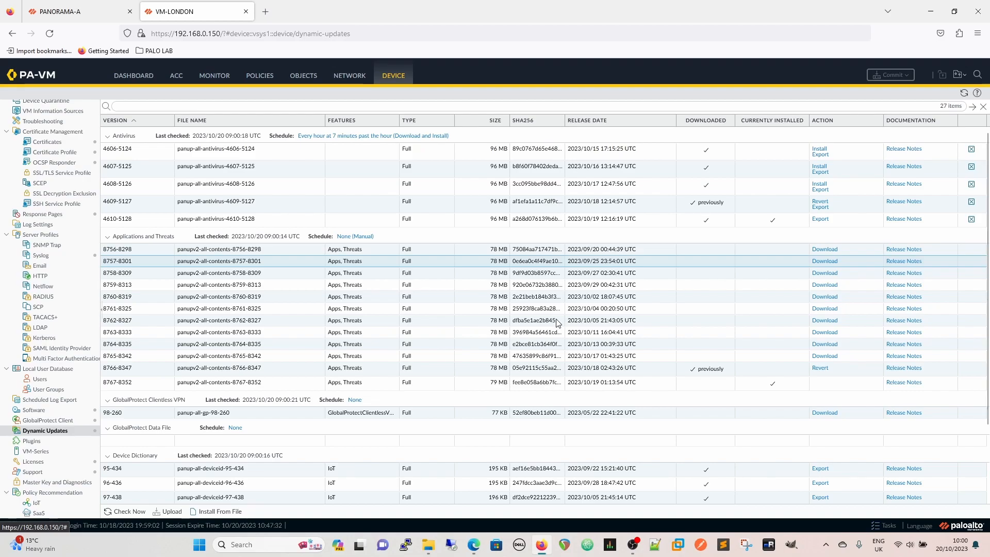
mouse_move(401, 238)
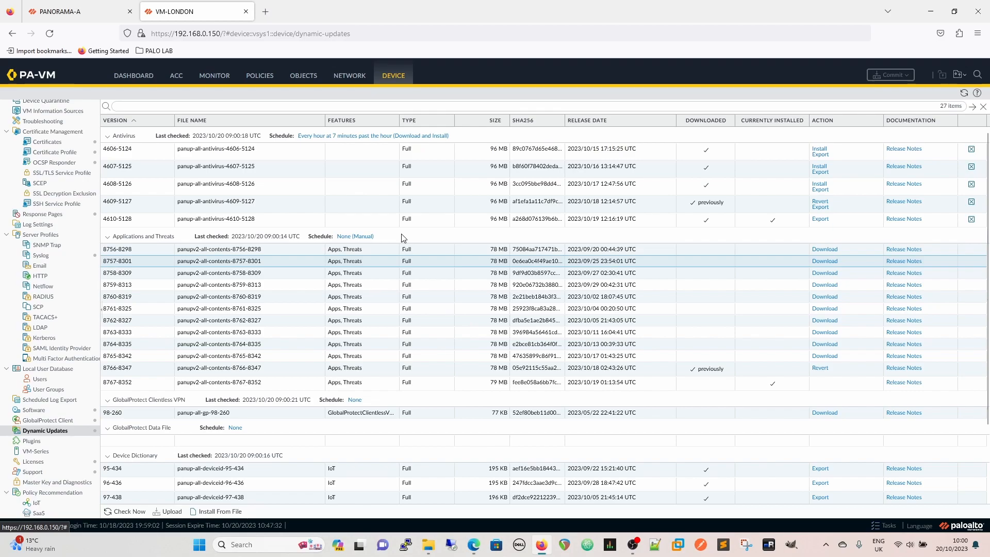
left_click(108, 236)
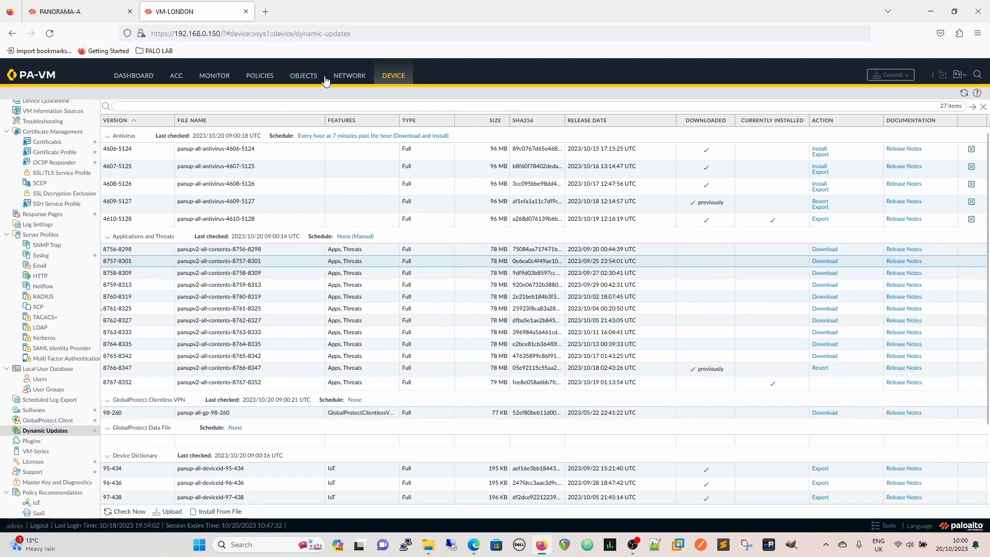
- View the firewall's anti-spyware profiles: default, strict and the Panorama-pushed Mode44
left_click(303, 75)
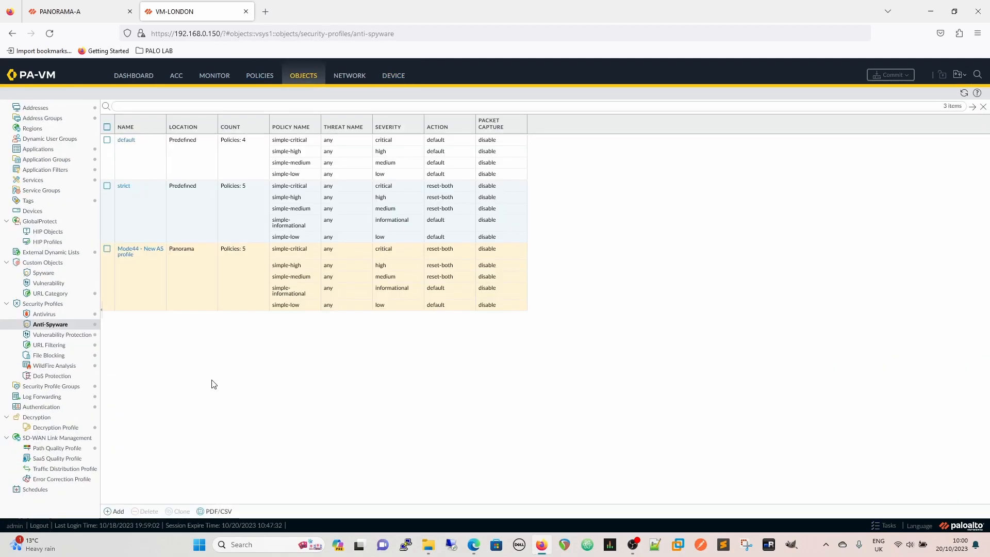
mouse_move(403, 219)
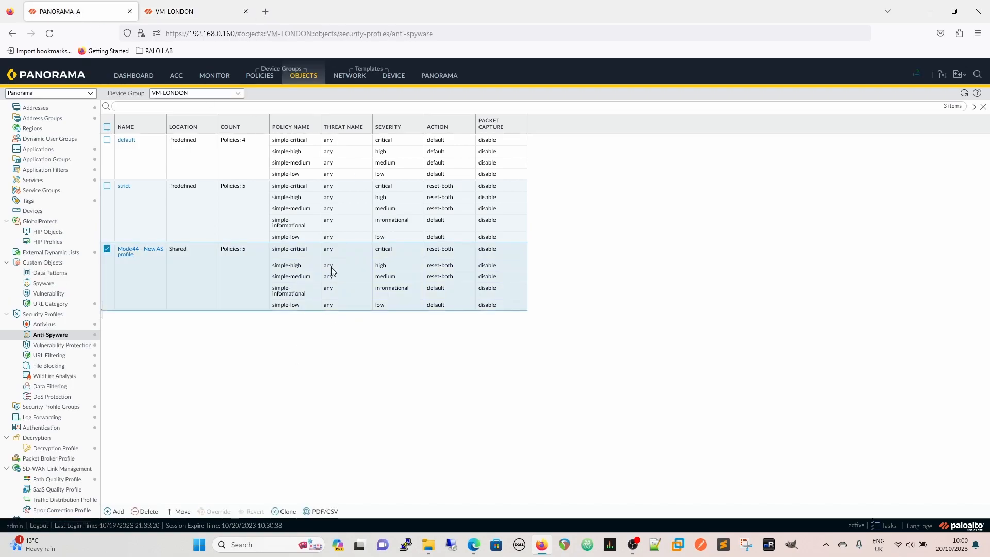
left_click(140, 251)
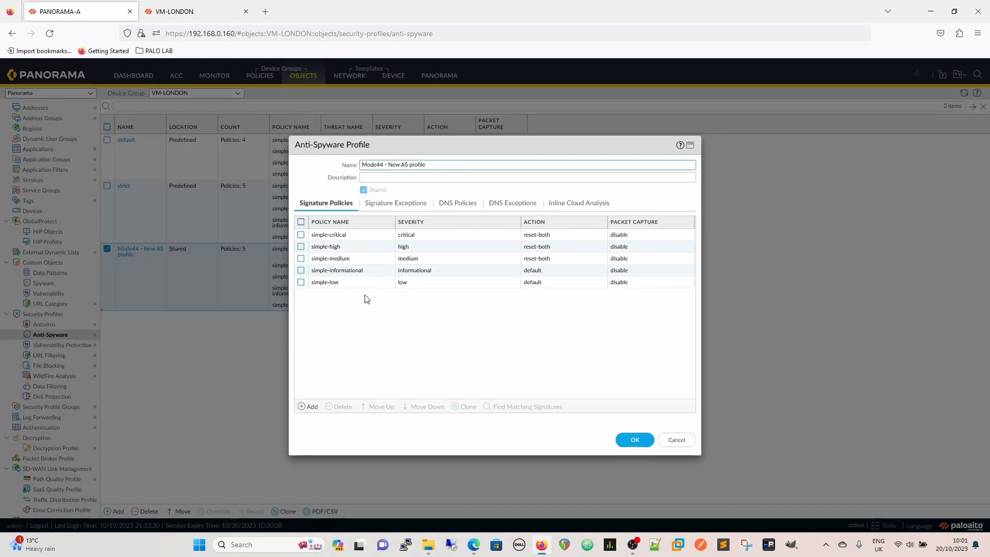
mouse_move(500, 275)
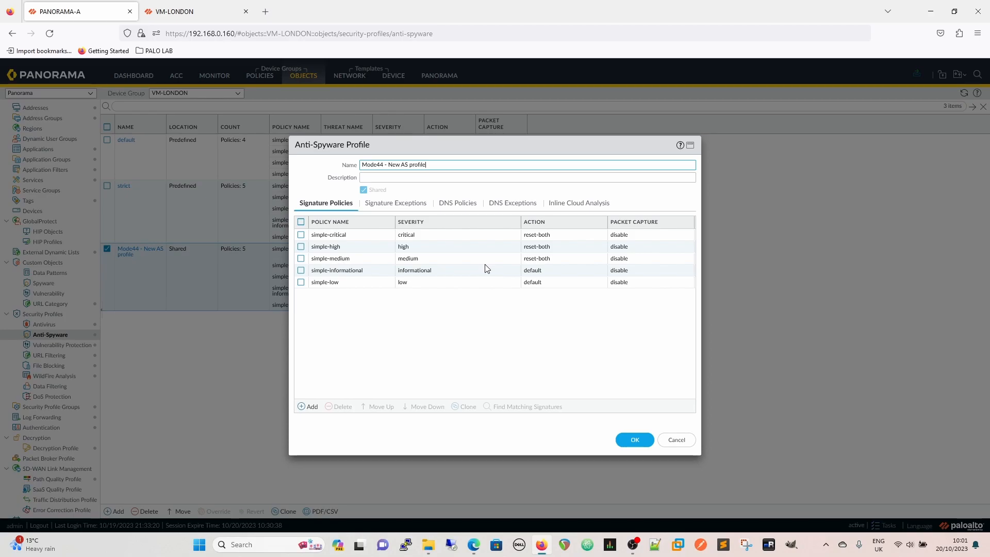
mouse_move(369, 261)
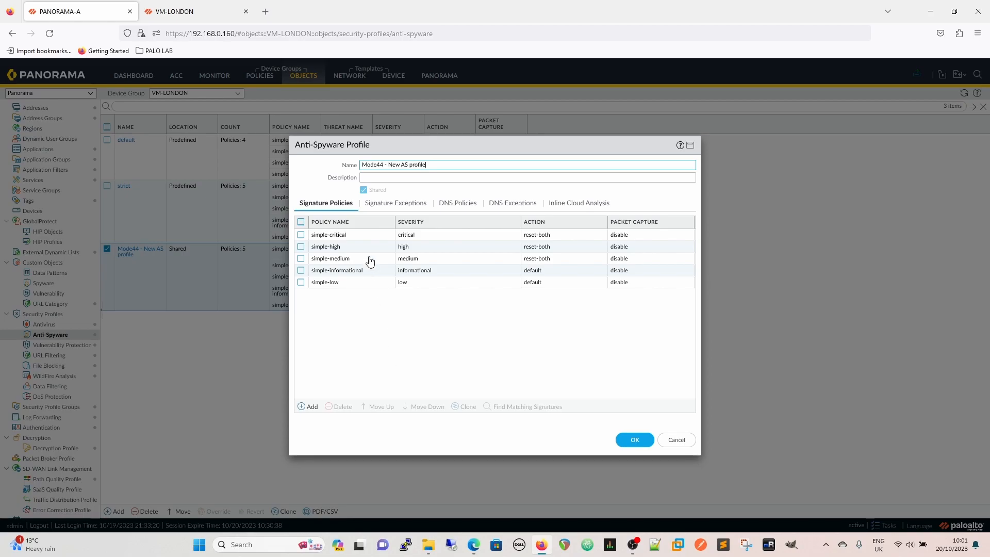
left_click(394, 202)
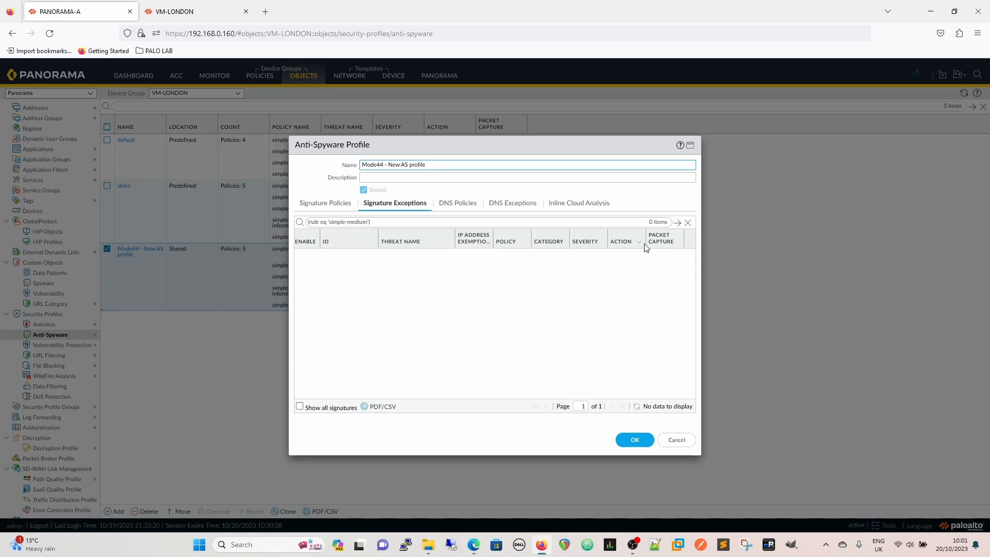
left_click(687, 222)
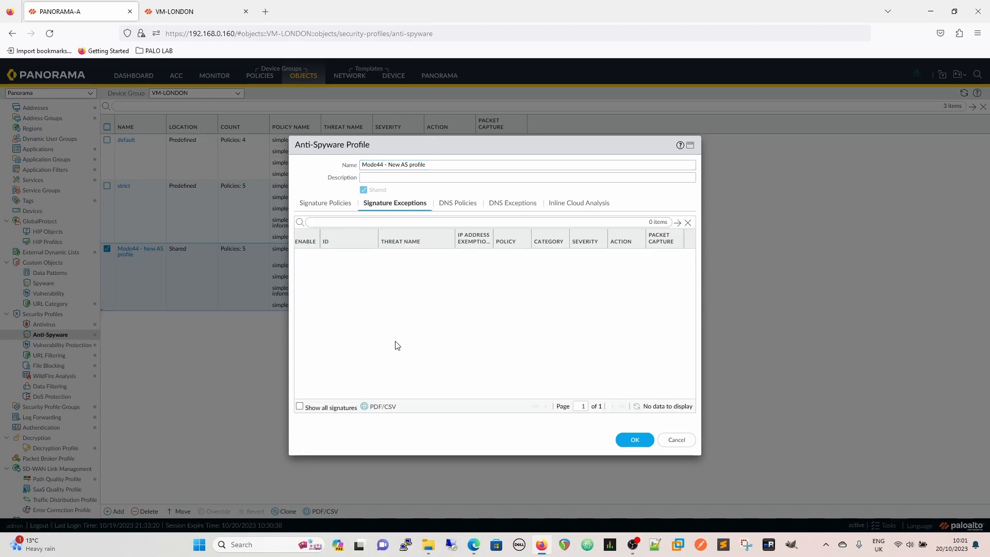
left_click(300, 407)
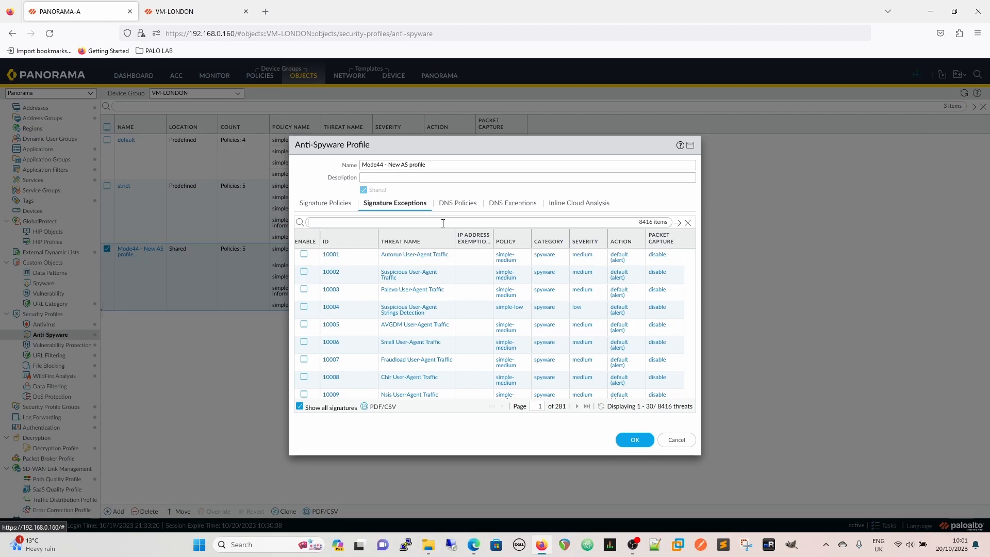
type("86807")
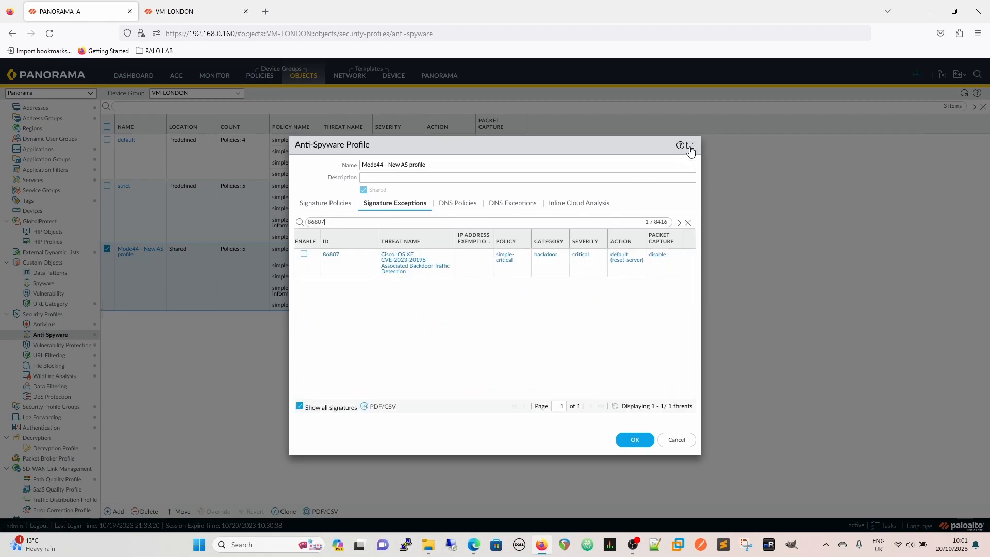
left_click(690, 147)
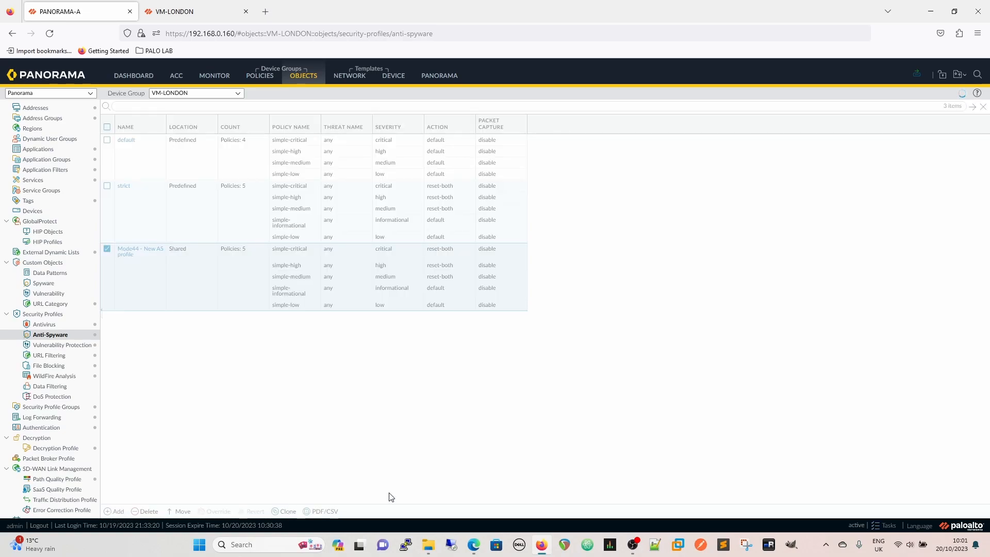
- Add a new Panorama anti-spyware profile named 'IOS XE Mitigation'
left_click(117, 512)
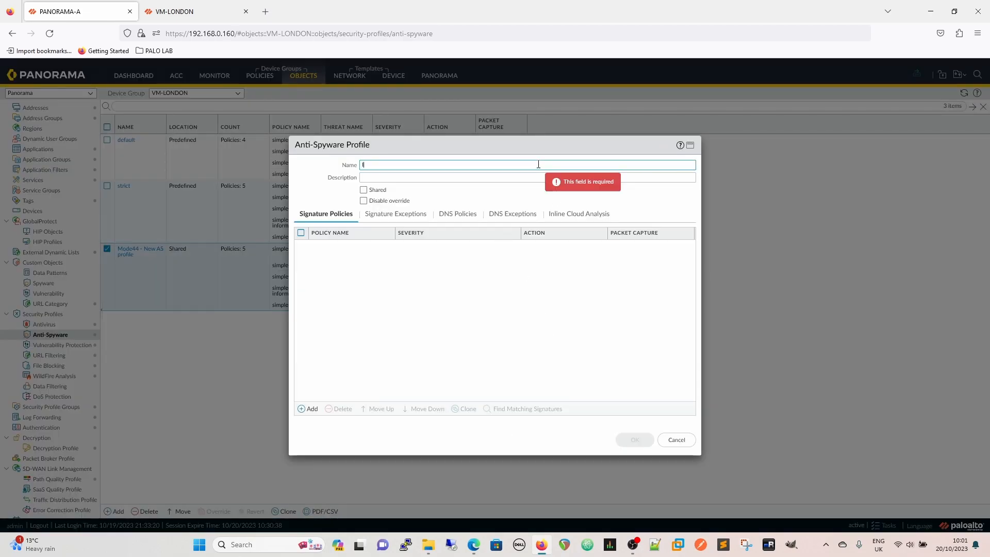
type("IOS XE")
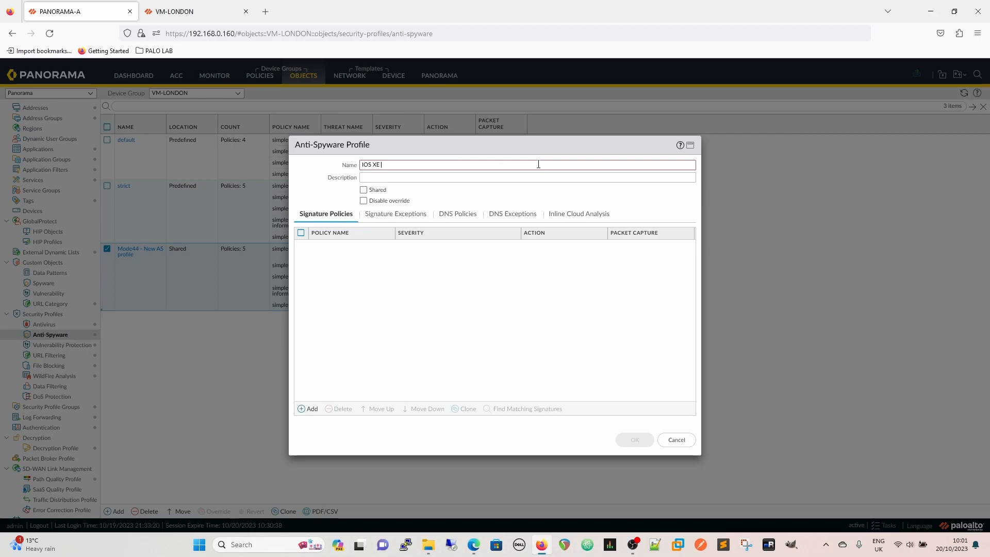
type("Mit")
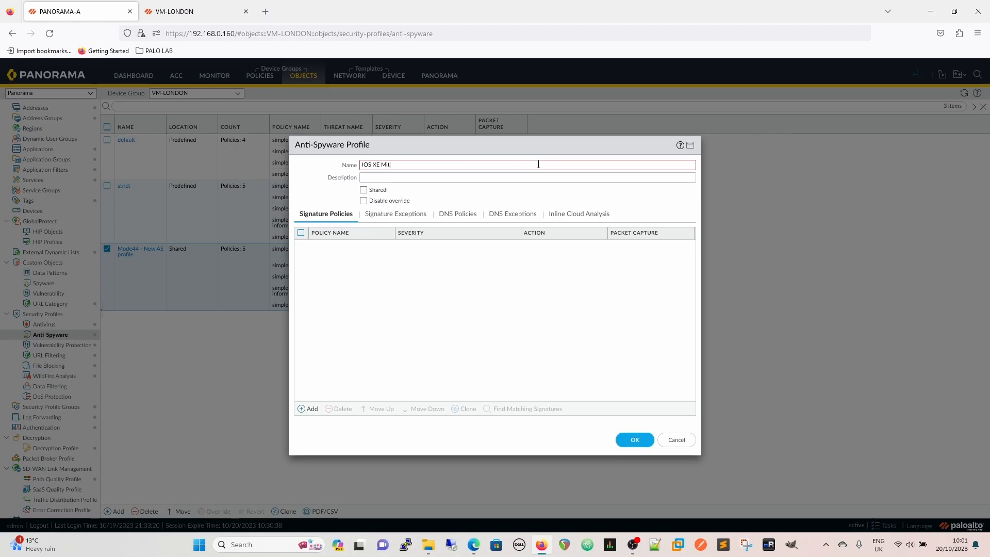
type("igation")
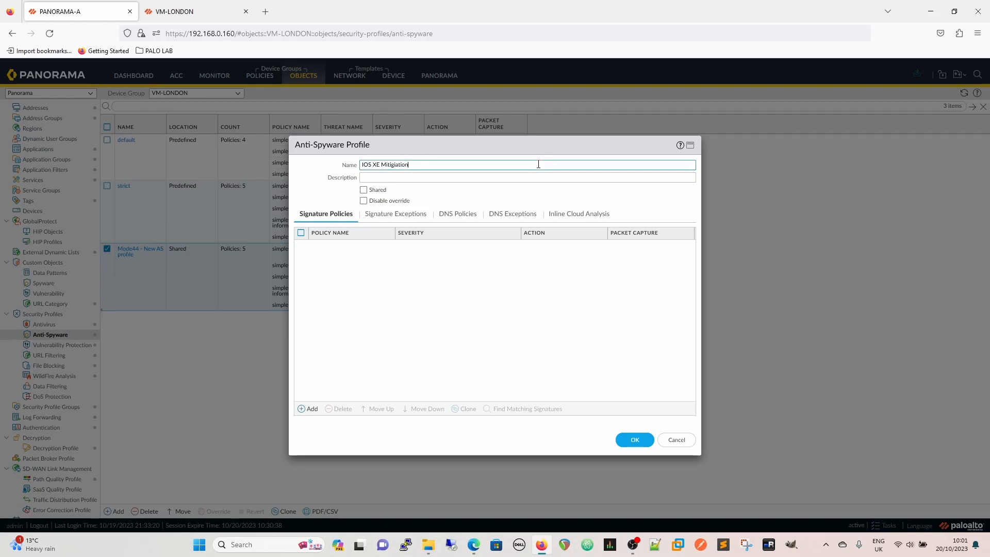
mouse_move(396, 214)
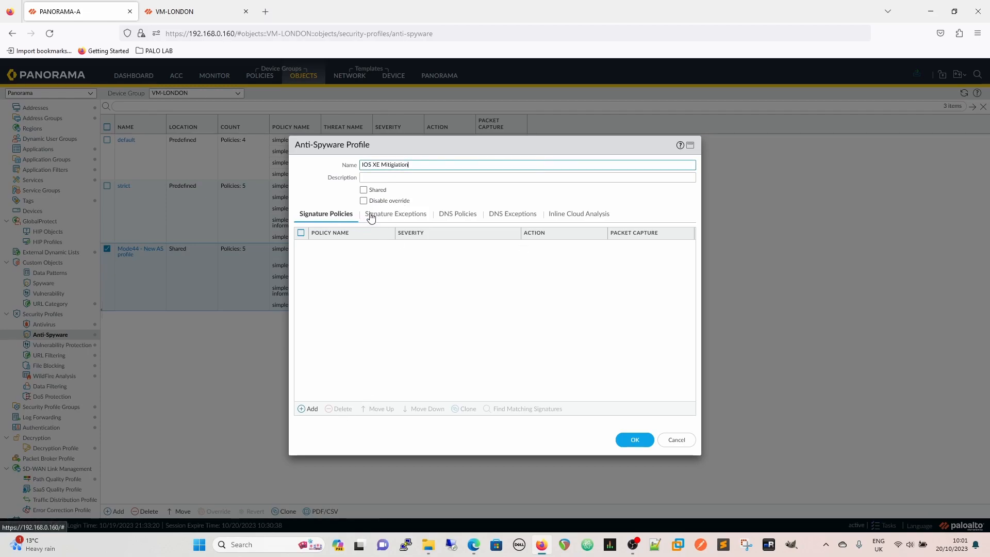
- Bring up signature exception 86807, the Cisco IOS XE CVE-2023-20198 backdoor detection
left_click(394, 213)
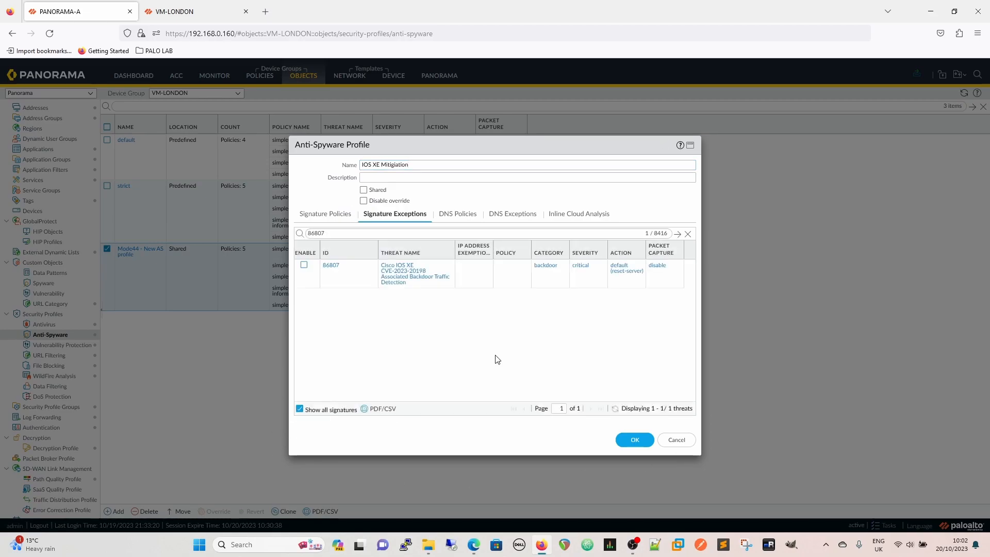
mouse_move(671, 188)
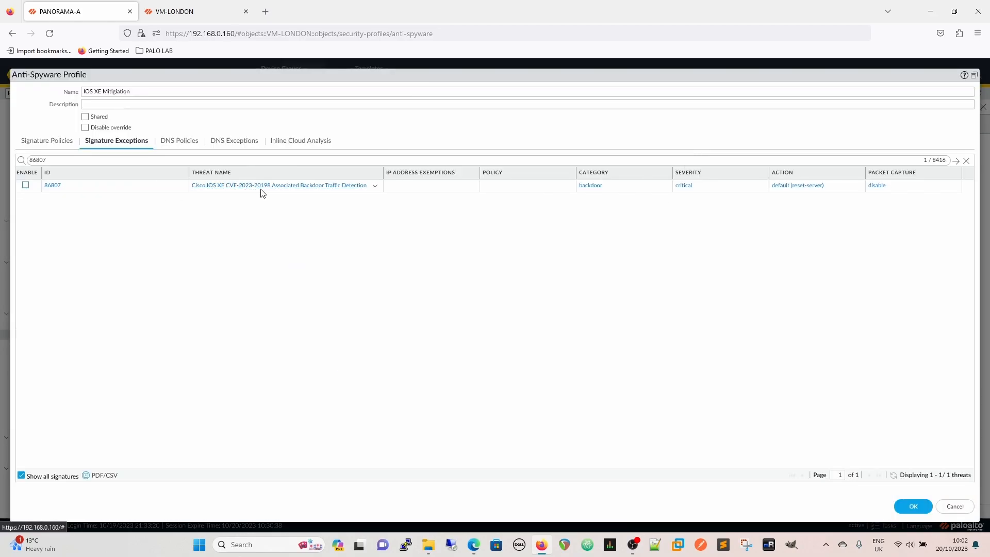
mouse_move(664, 223)
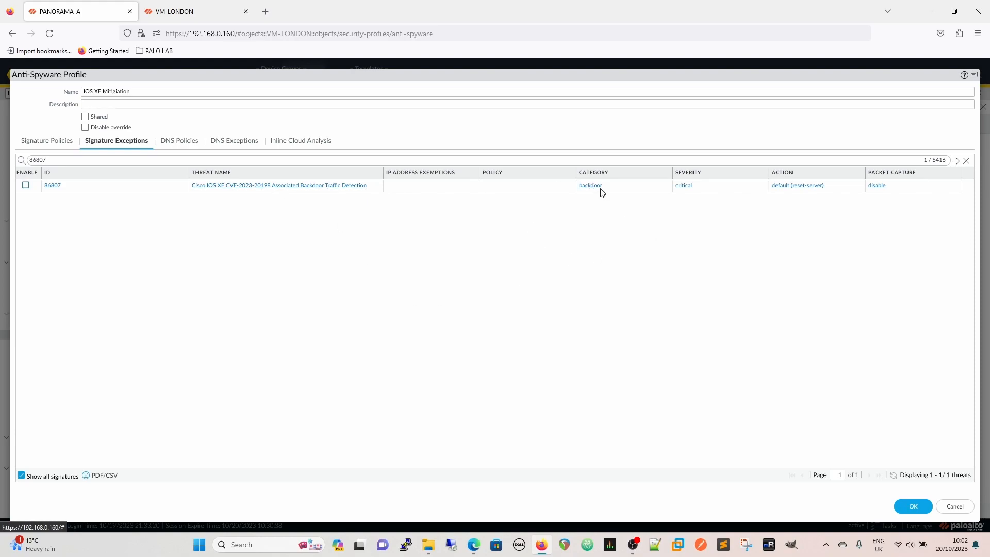
mouse_move(687, 210)
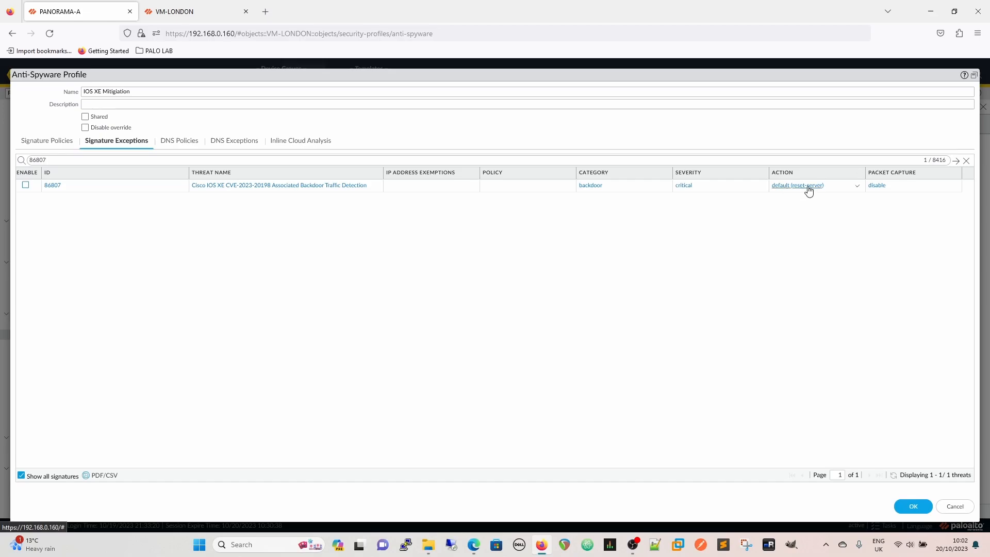
- Keep 86807's default action, give it extended-capture, and save the profile
left_click(797, 185)
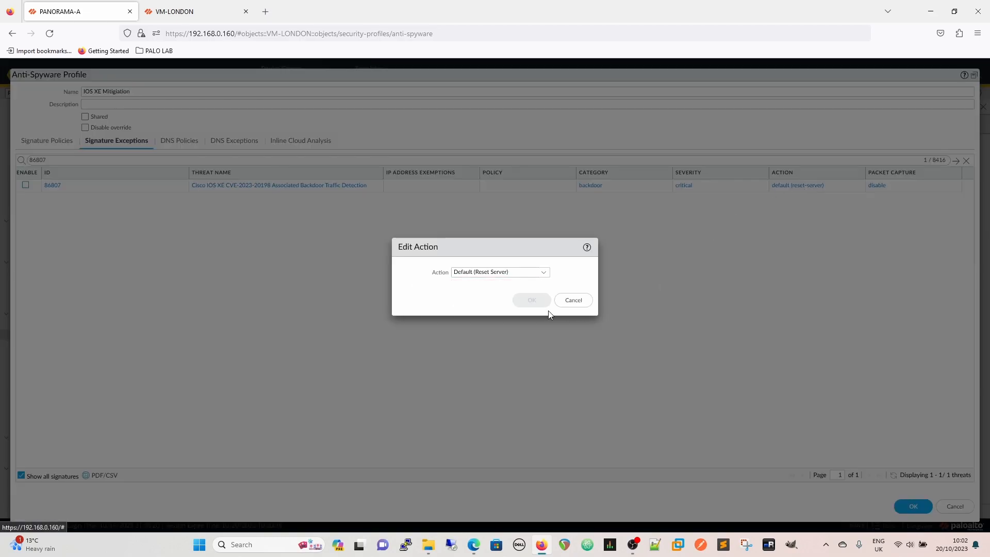
left_click(498, 272)
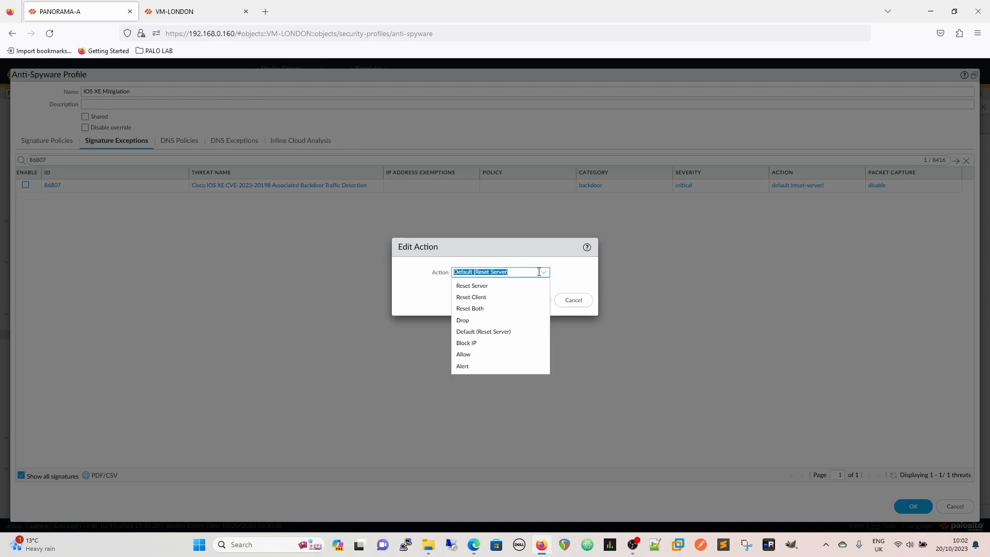
mouse_move(487, 366)
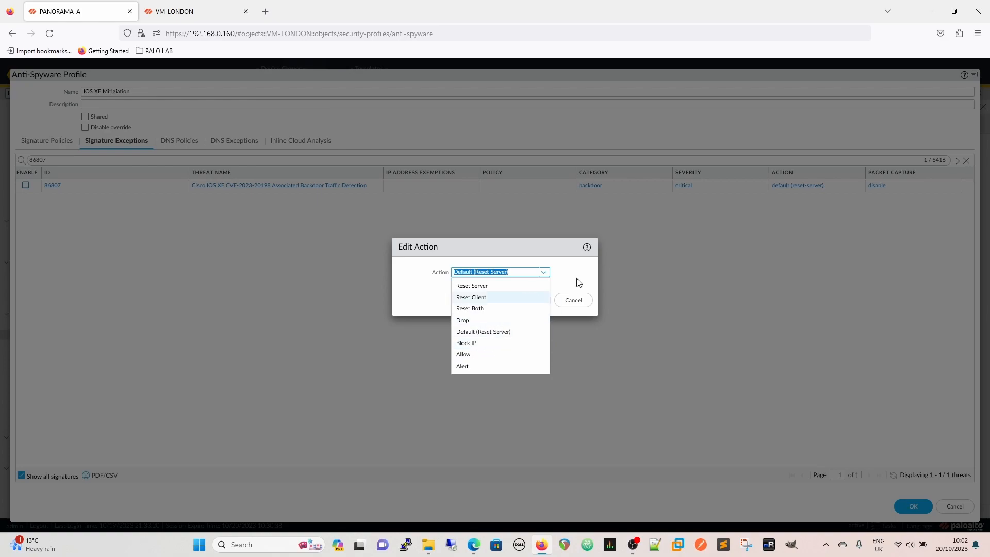
mouse_move(572, 272)
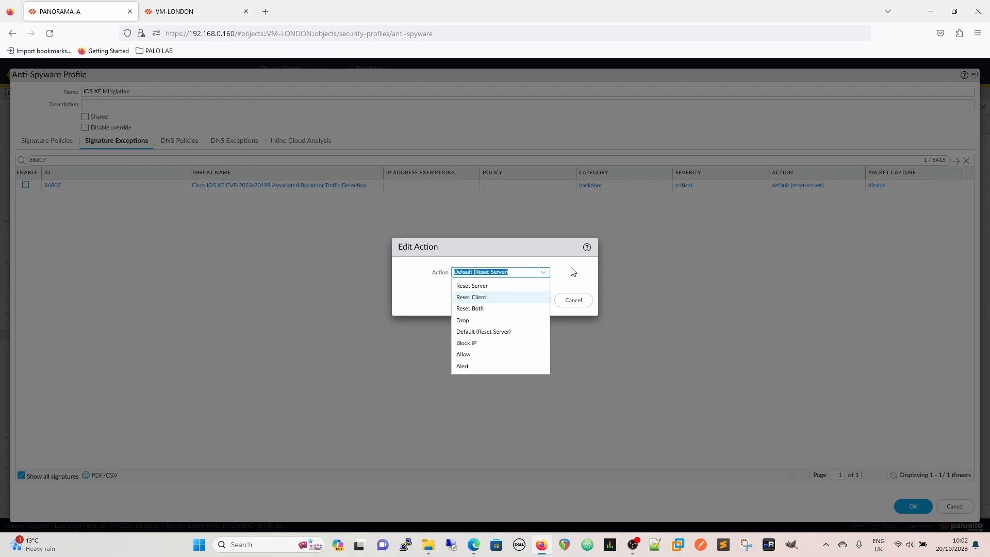
mouse_move(502, 347)
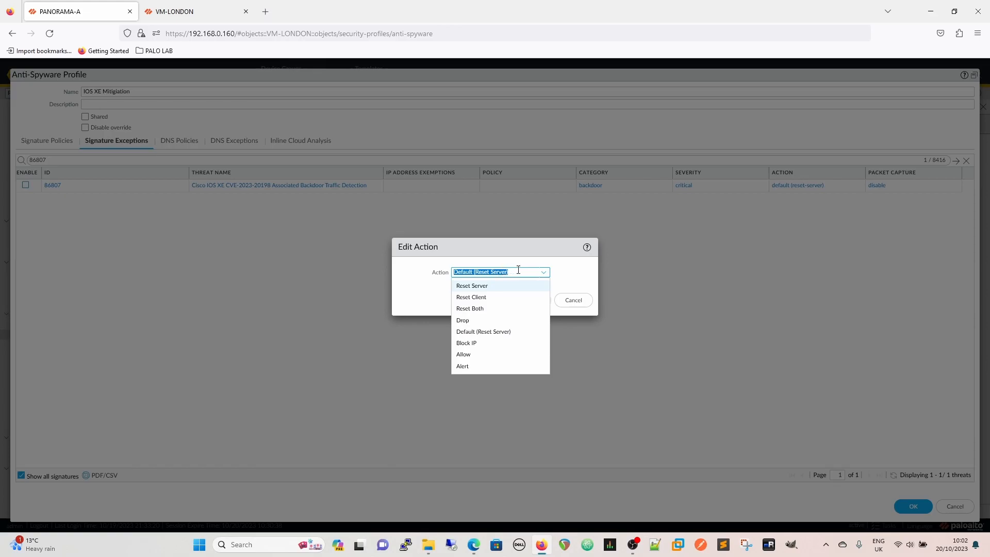
left_click(572, 300)
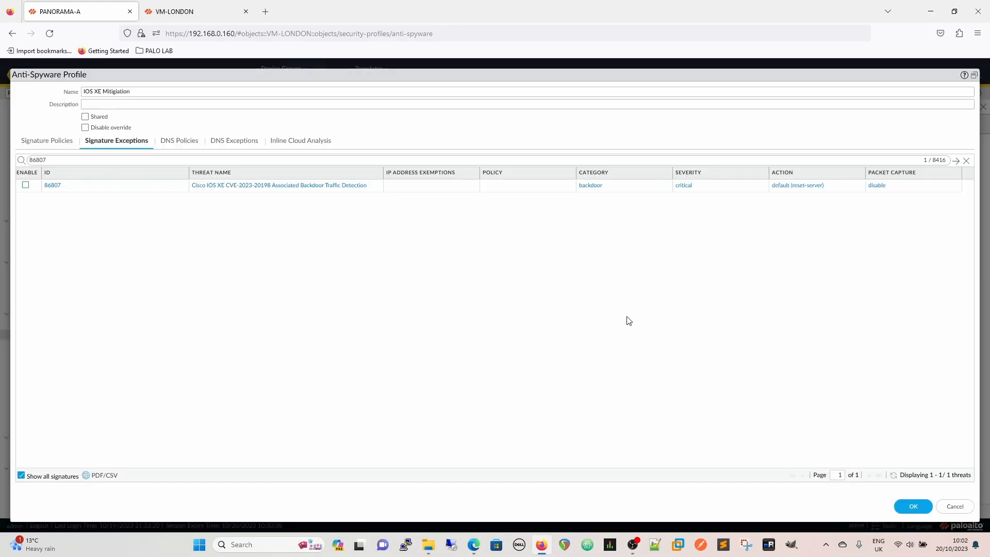
mouse_move(617, 317)
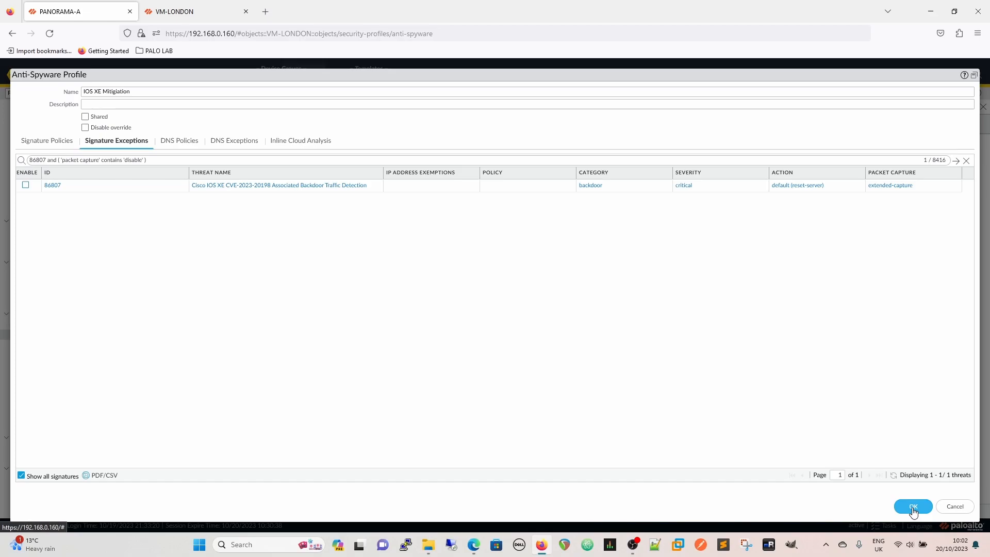
left_click(913, 506)
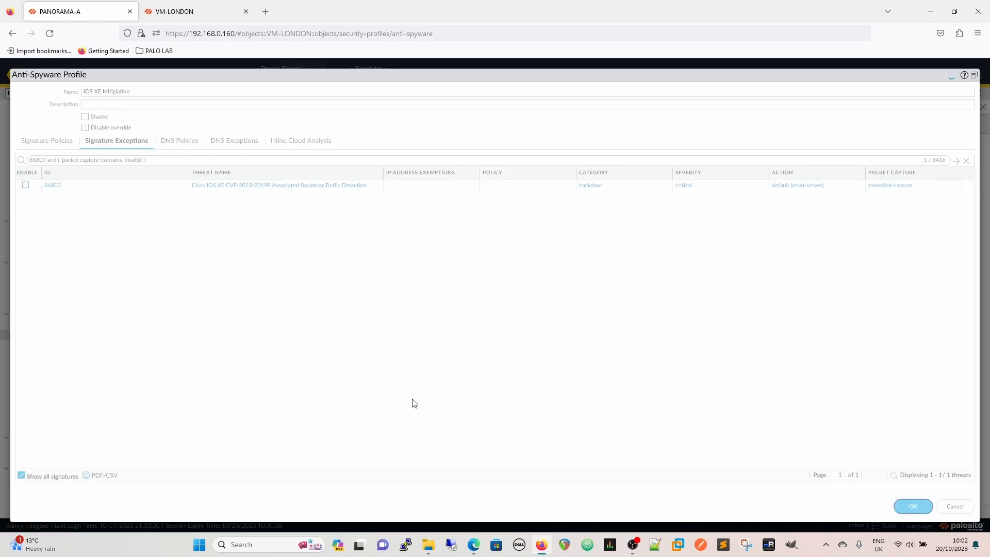
mouse_move(470, 332)
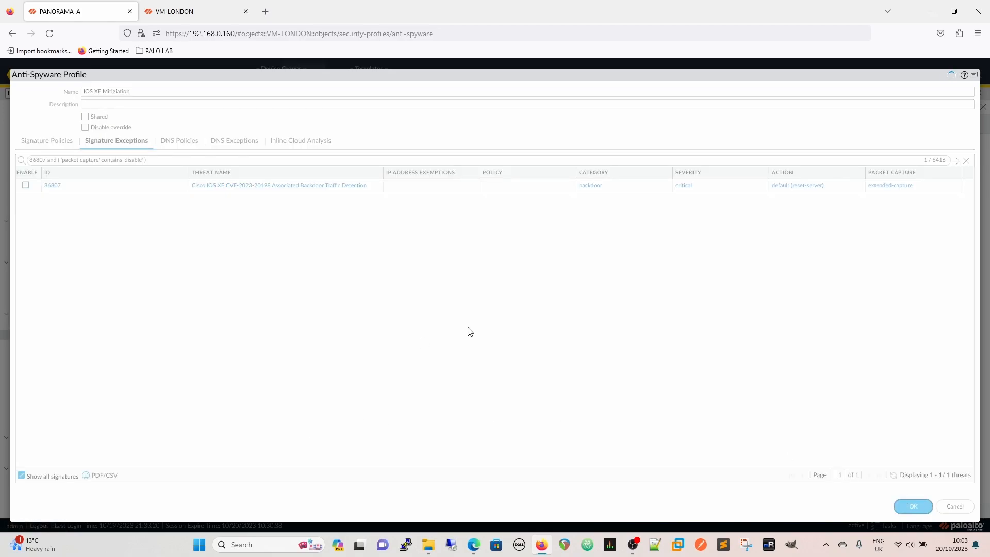
- Confirm the save so IOS XE Mitigation joins default, strict and Mode44
left_click(912, 506)
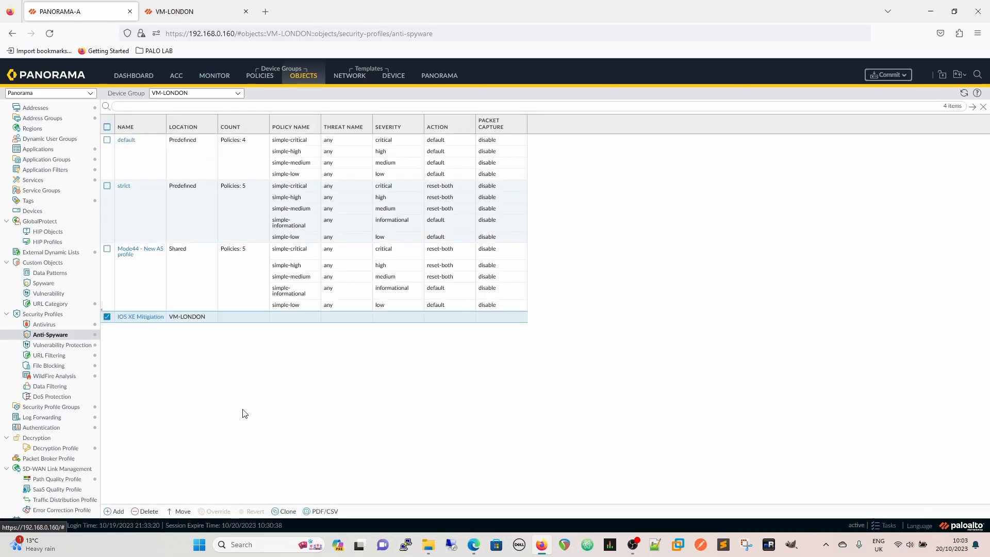
mouse_move(309, 442)
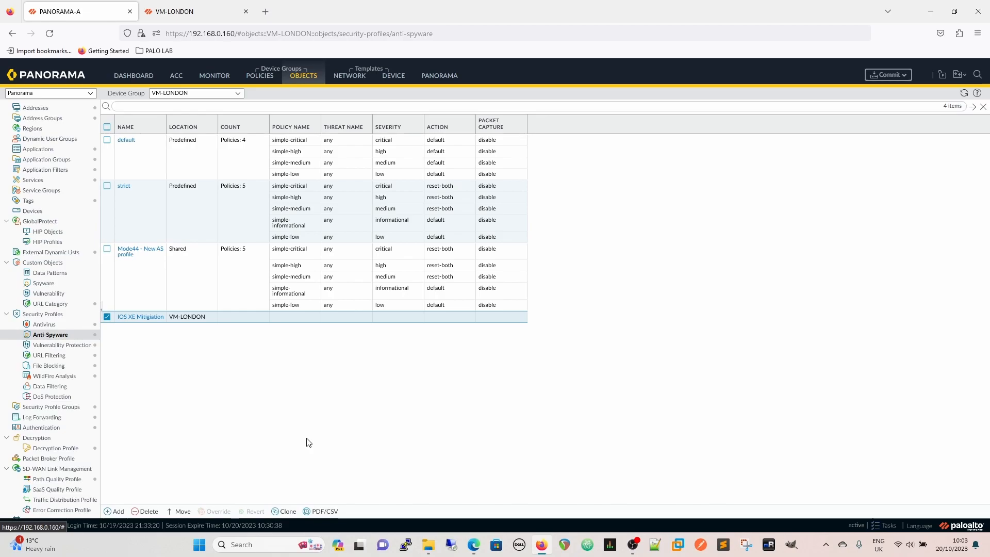
mouse_move(245, 279)
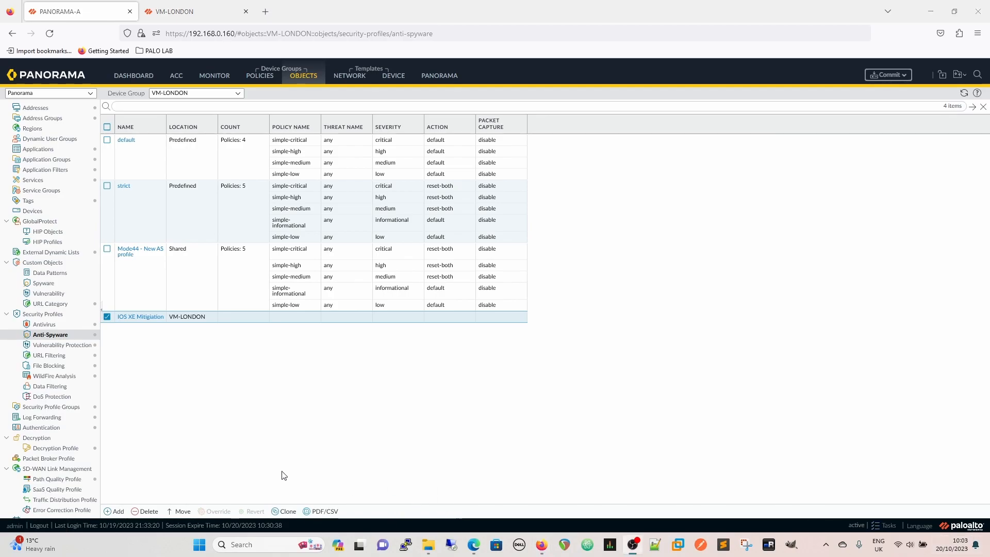
mouse_move(266, 436)
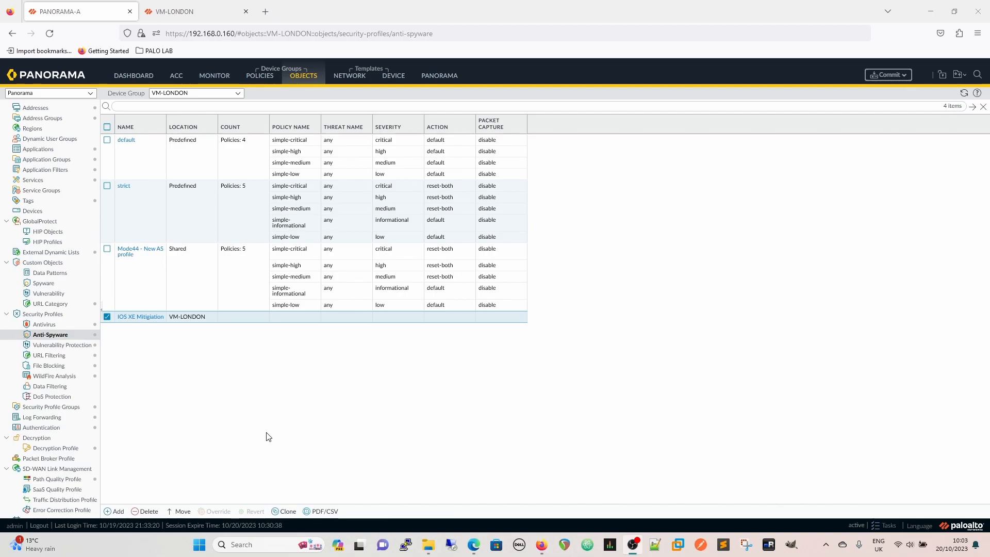
mouse_move(297, 421)
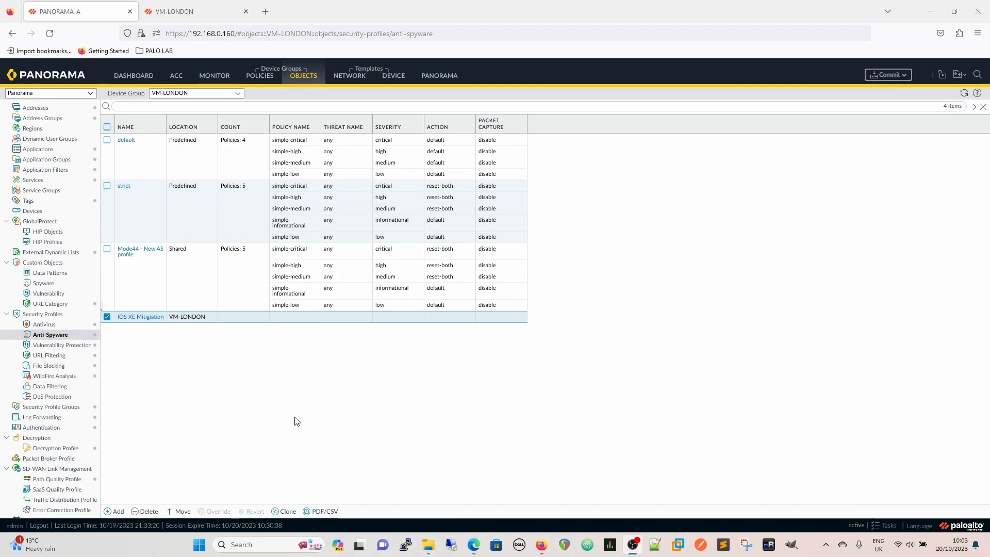
mouse_move(666, 381)
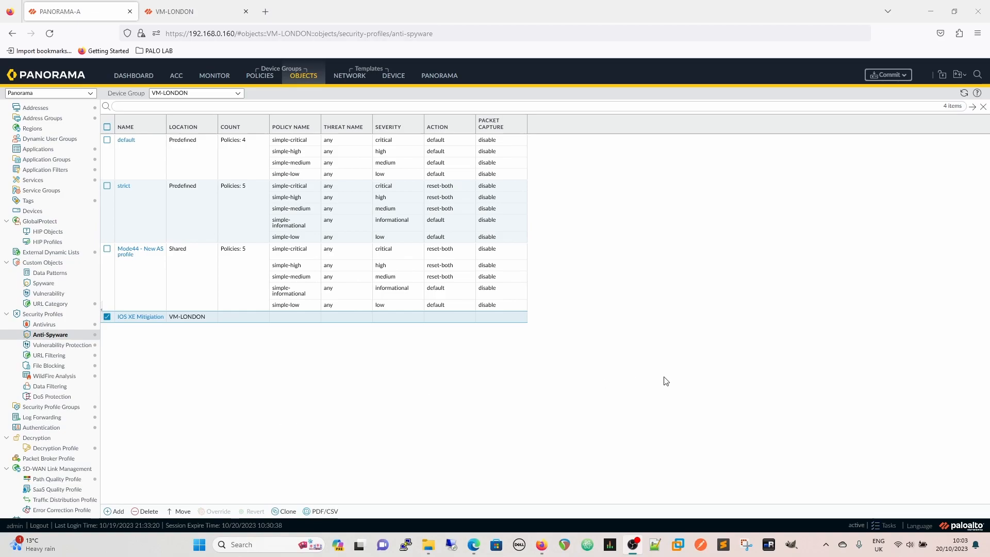
mouse_move(61, 348)
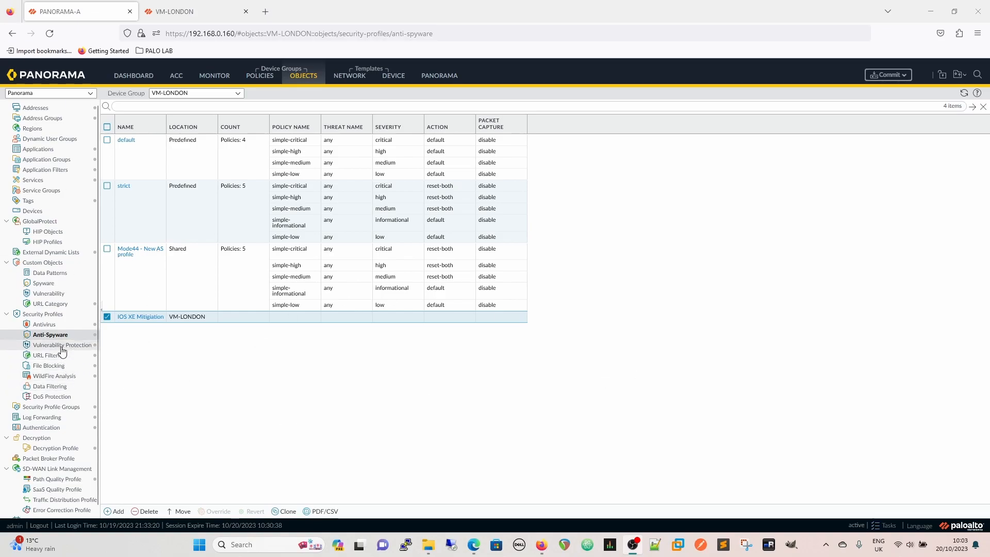
- Add a maximized Vulnerability Protection profile named 'IOS XE Mitigation Vulnerability'
left_click(62, 345)
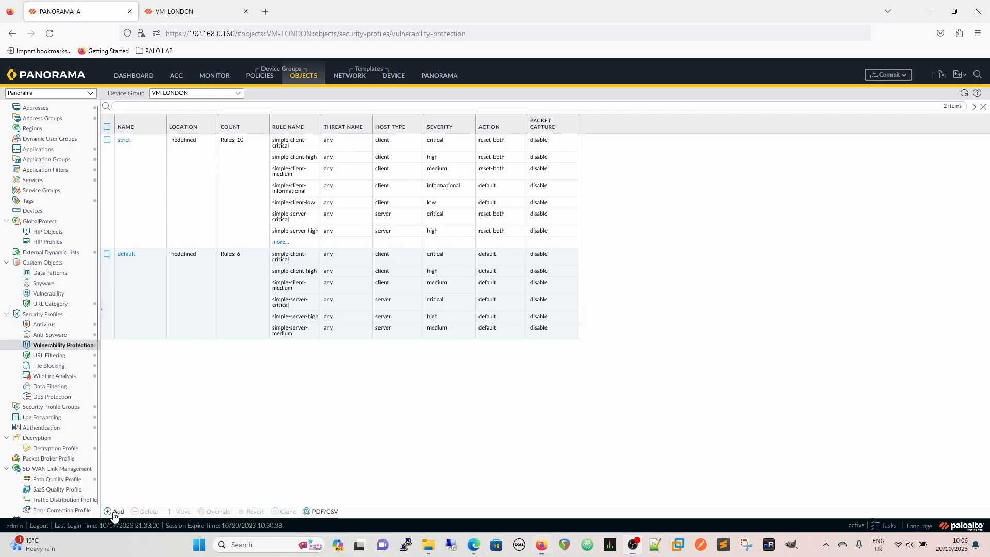
left_click(115, 512)
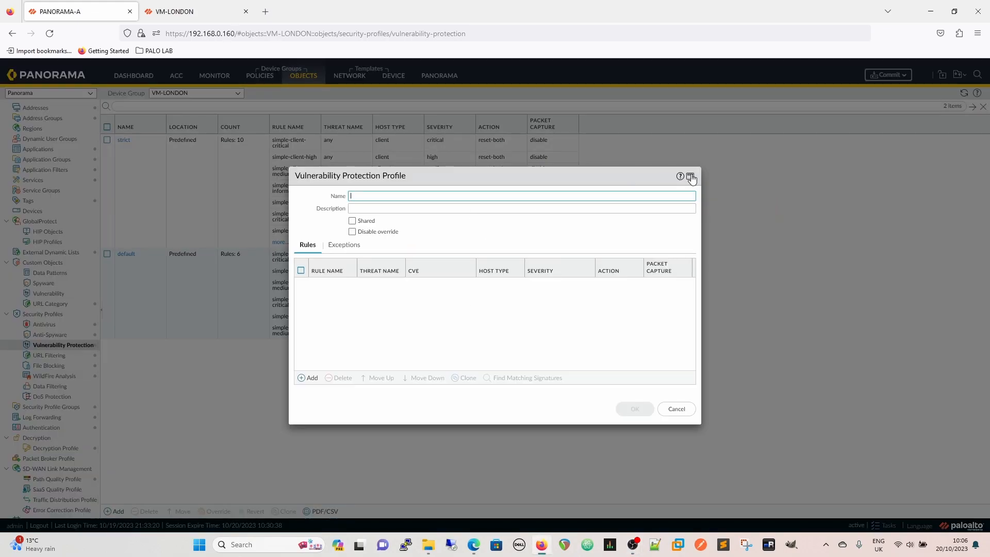
left_click(689, 177)
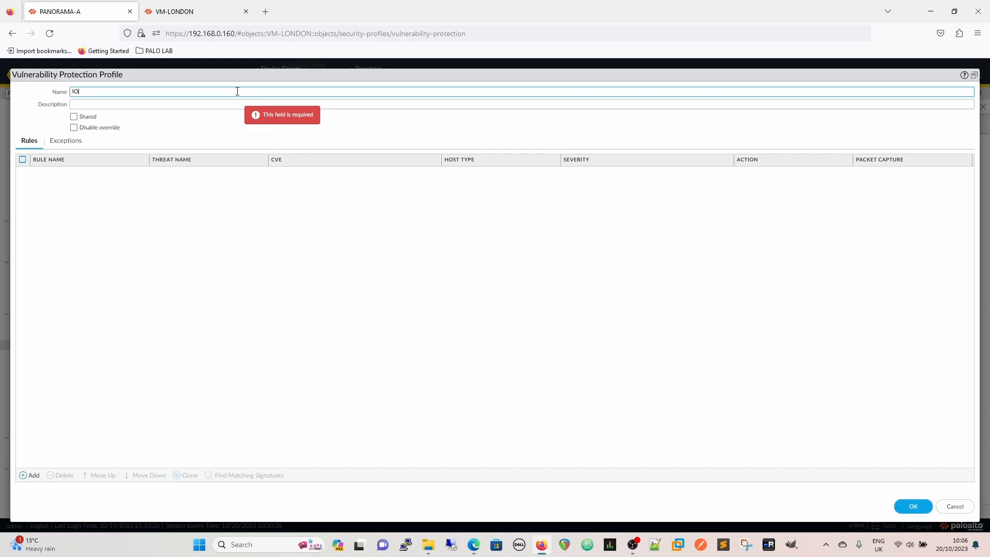
type("IOS XE")
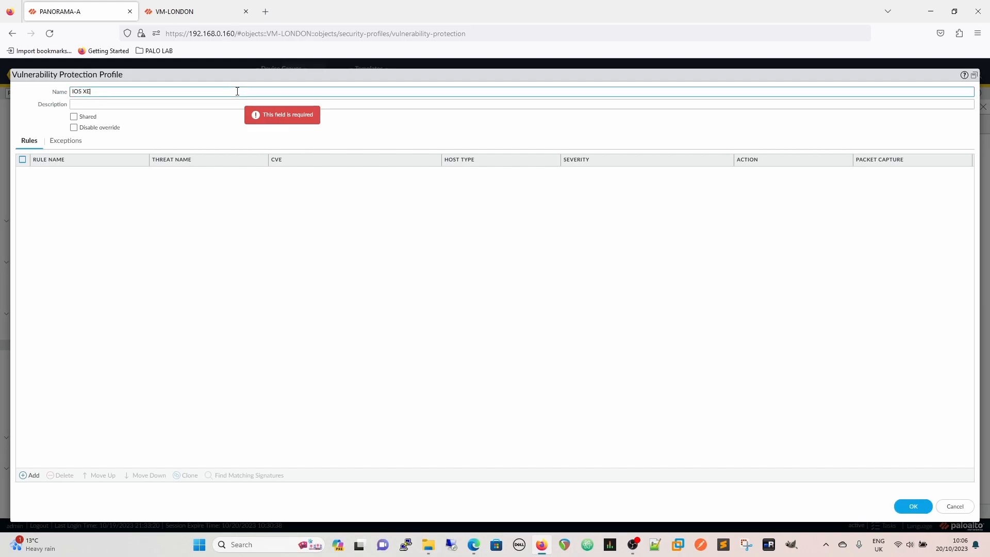
type("Mitigation Vulnera")
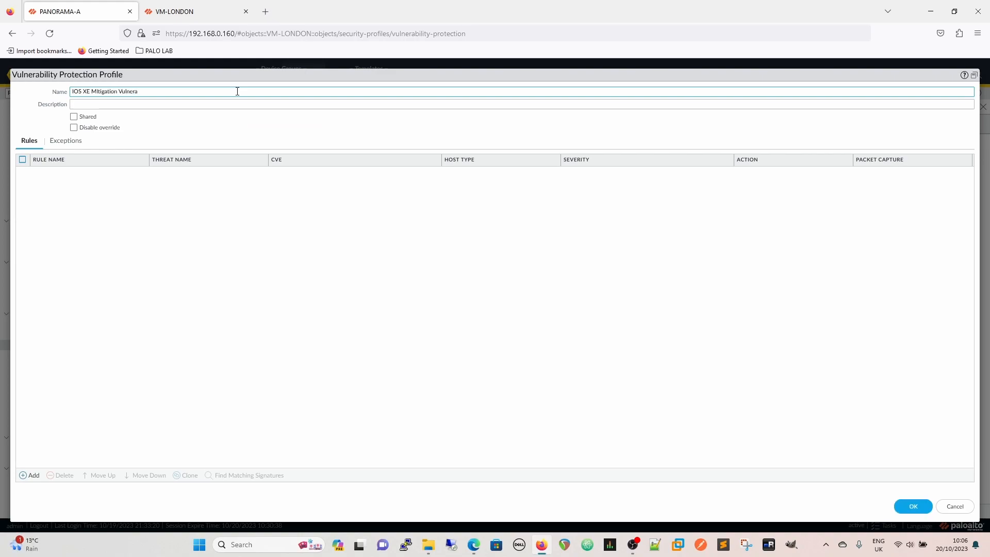
type("bility")
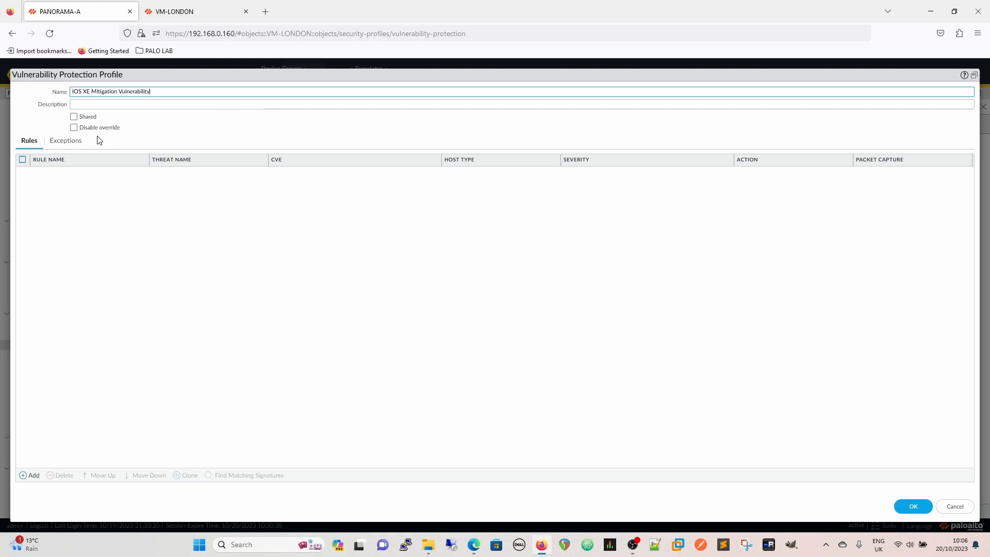
mouse_move(179, 141)
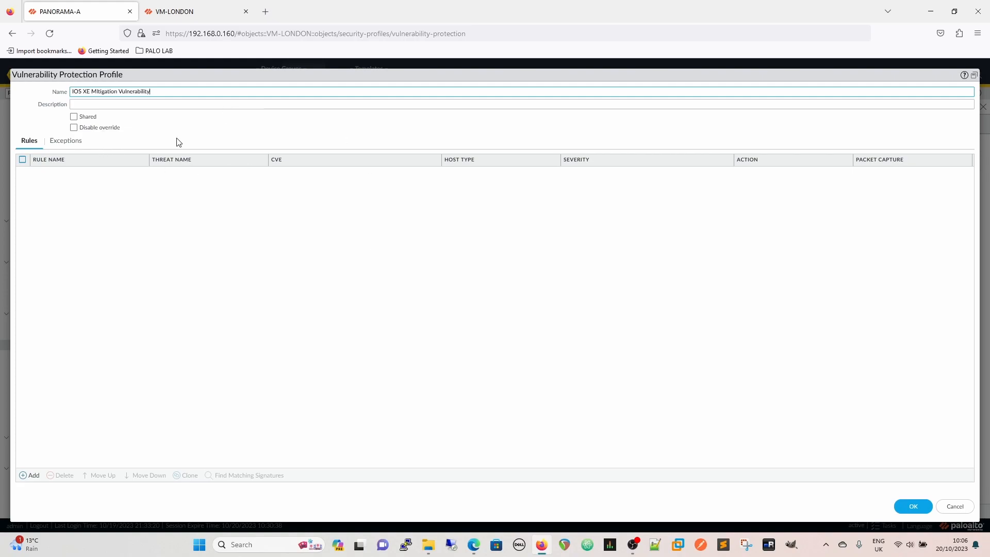
mouse_move(186, 305)
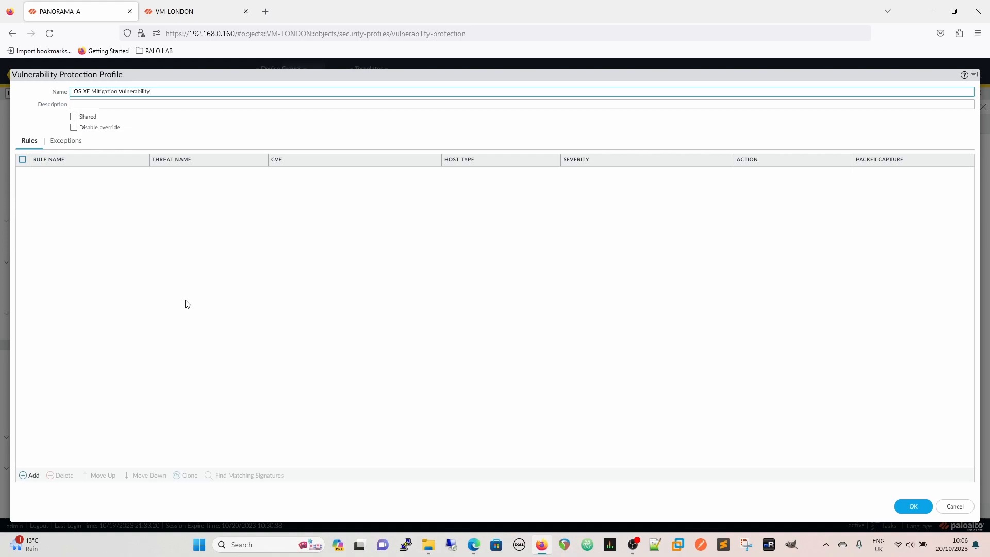
mouse_move(206, 427)
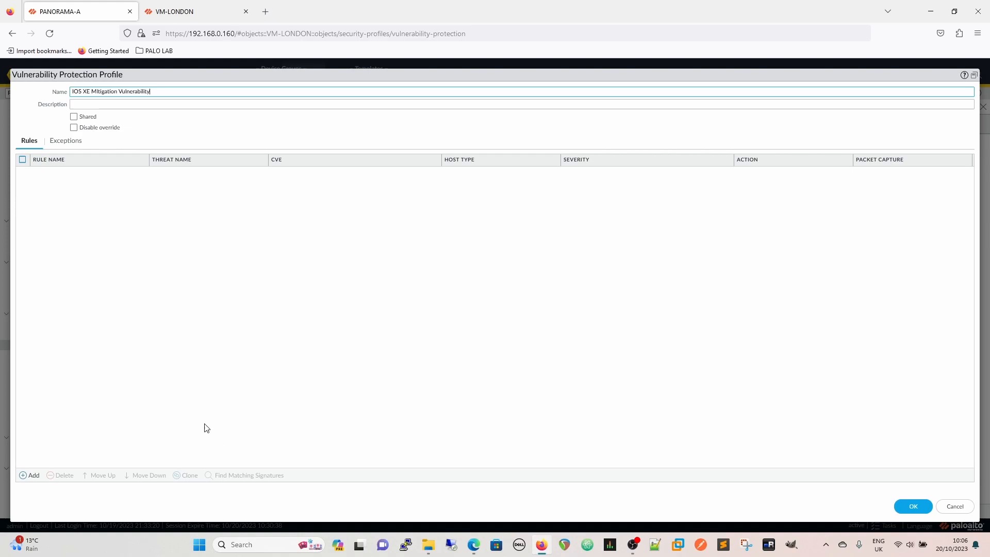
mouse_move(207, 413)
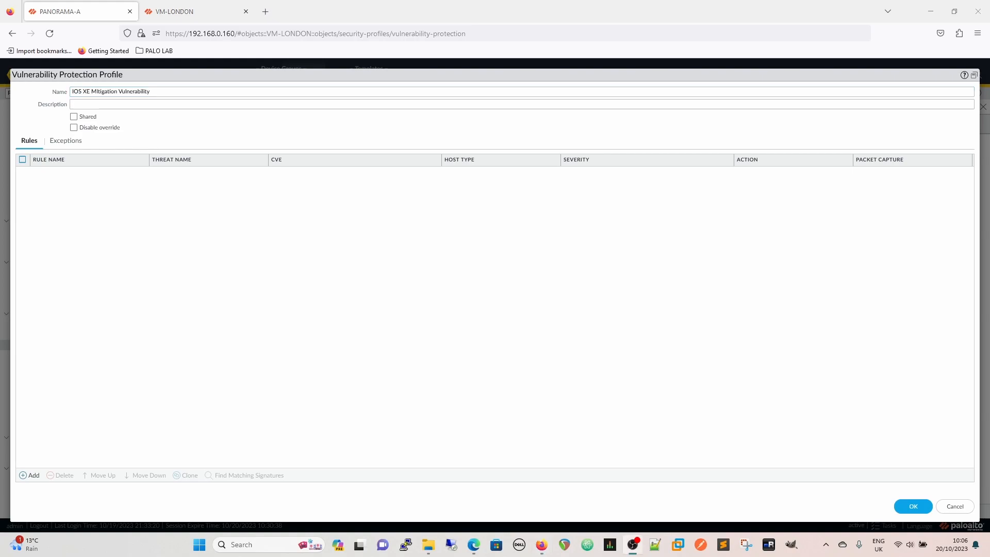
mouse_move(81, 365)
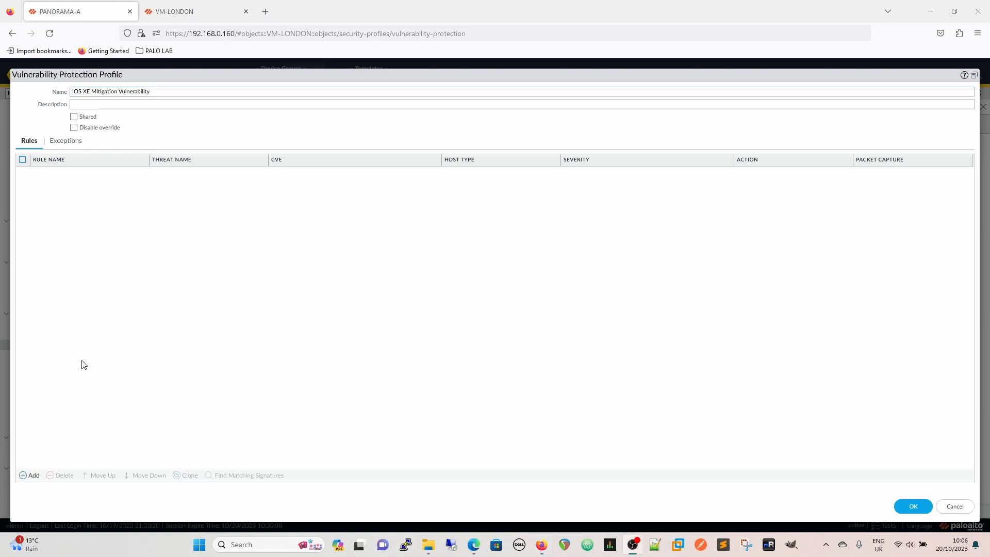
- Add a rule named 'IOS XE Vulnerability' to the vulnerability profile
left_click(31, 475)
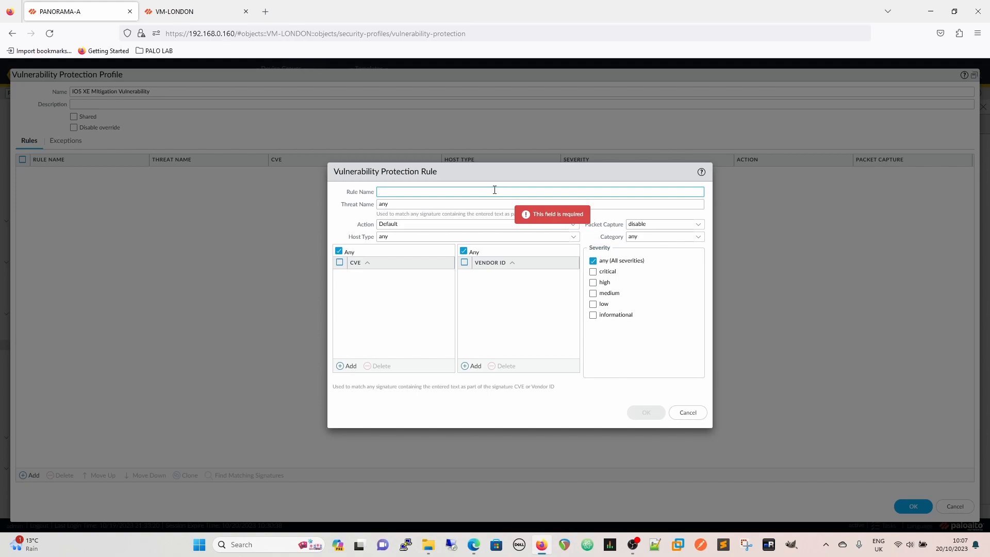
left_click(540, 191)
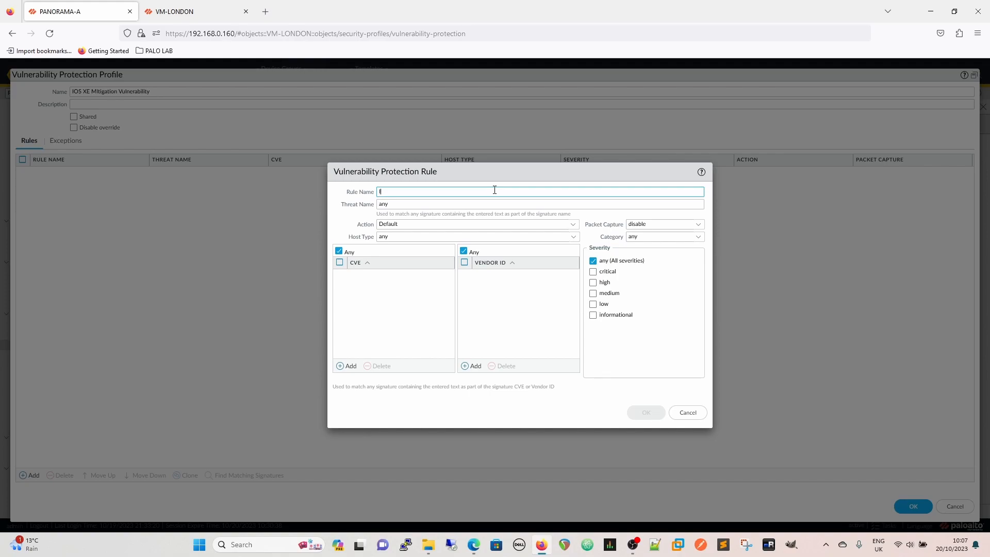
type("IOS XE")
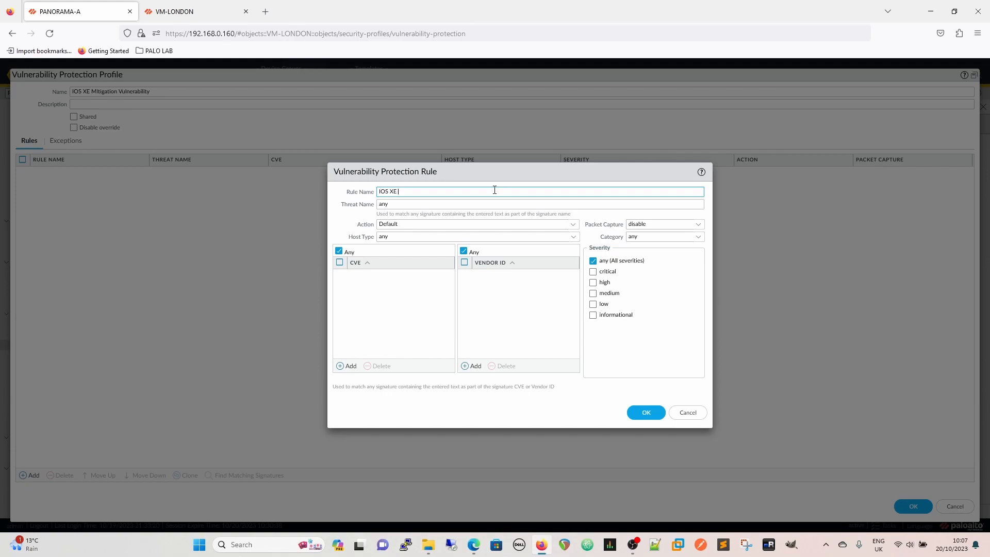
type("Vulnerability")
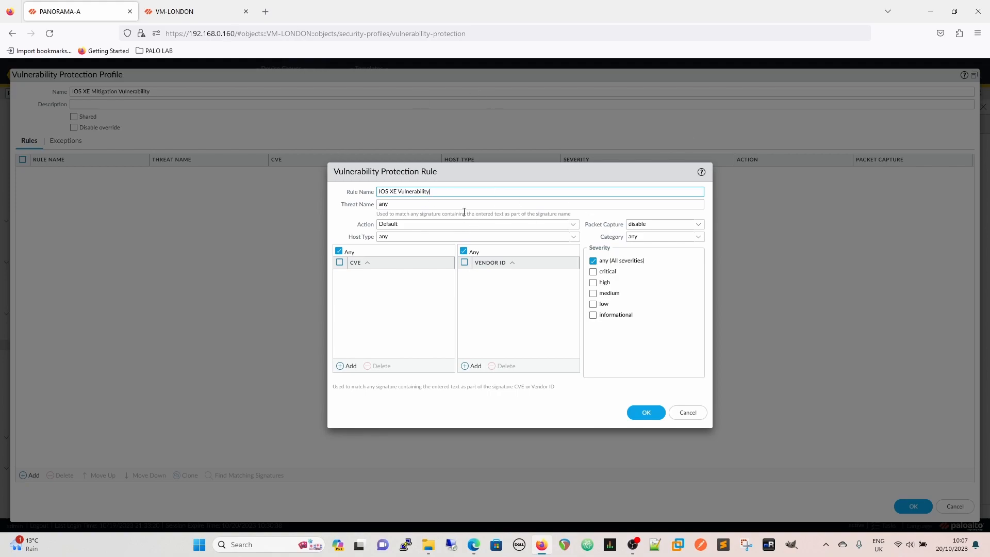
mouse_move(409, 215)
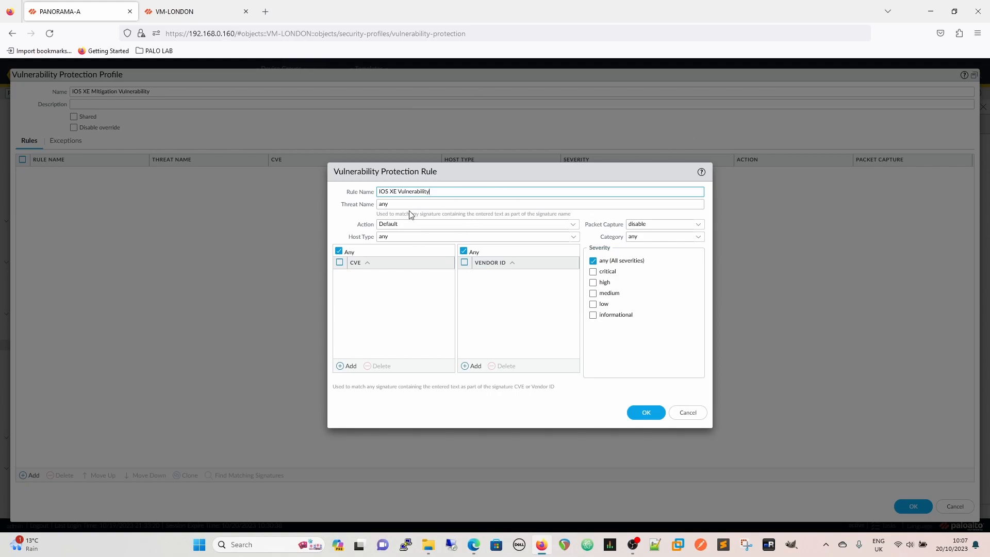
- Add CVE-2023-20198 to the rule's CVE list, replacing any
left_click(346, 366)
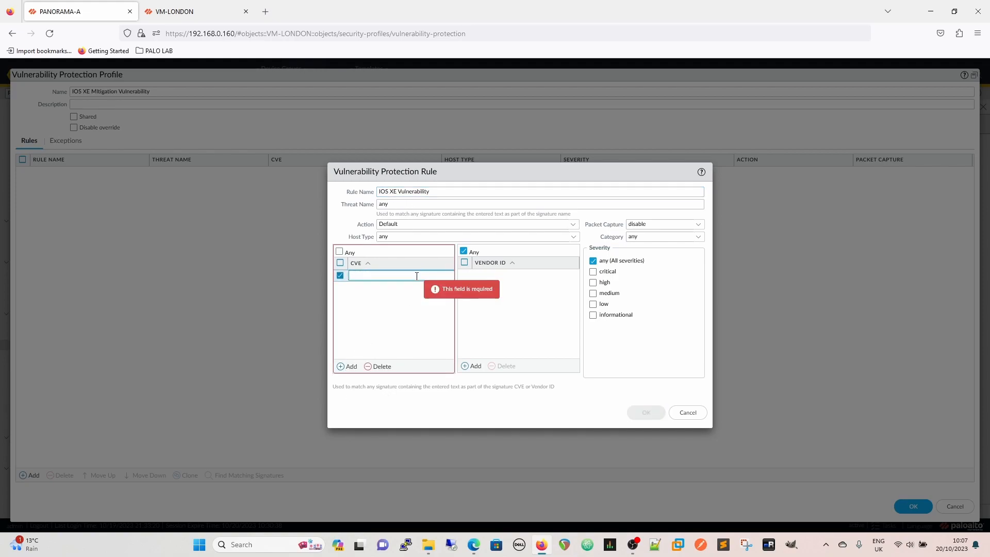
type("CVE")
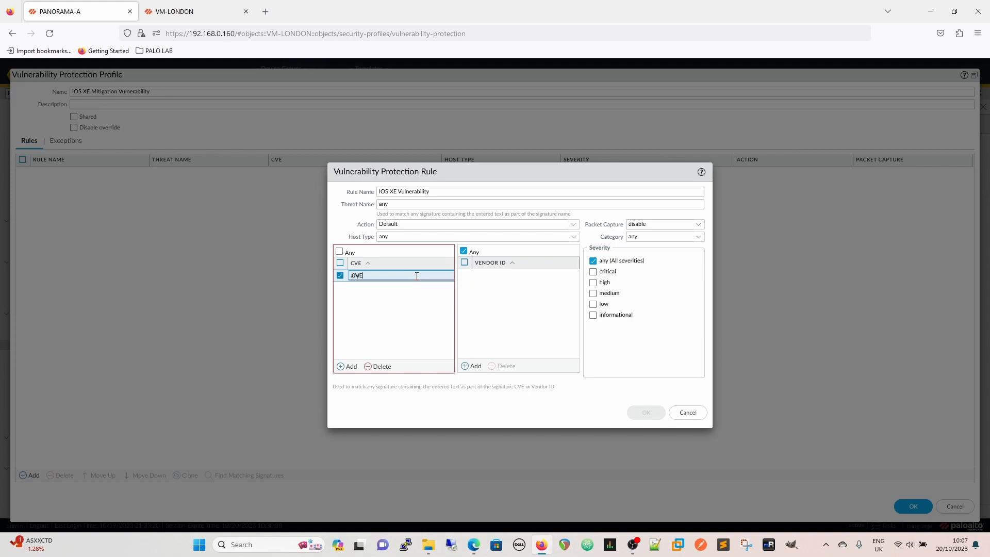
type("-2023")
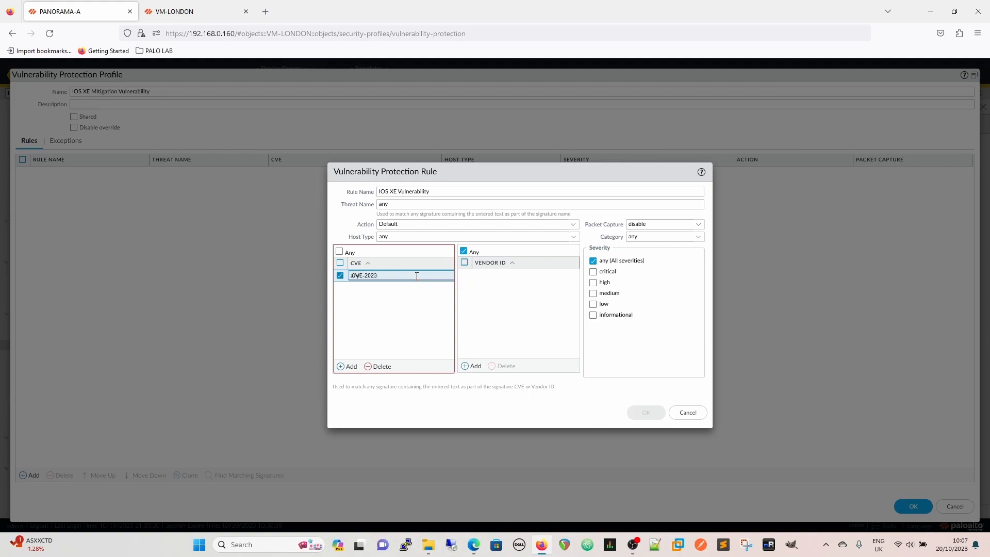
type("-")
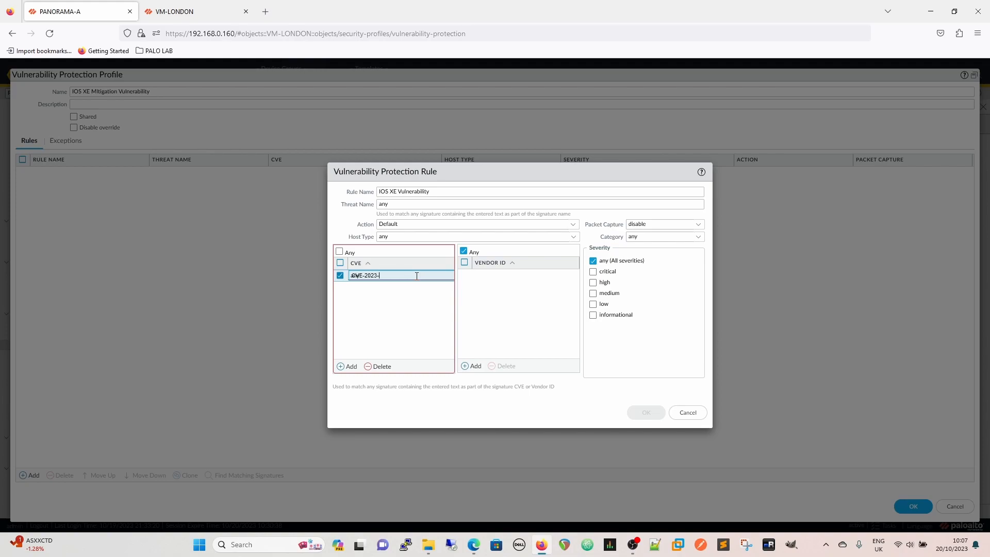
type("20198")
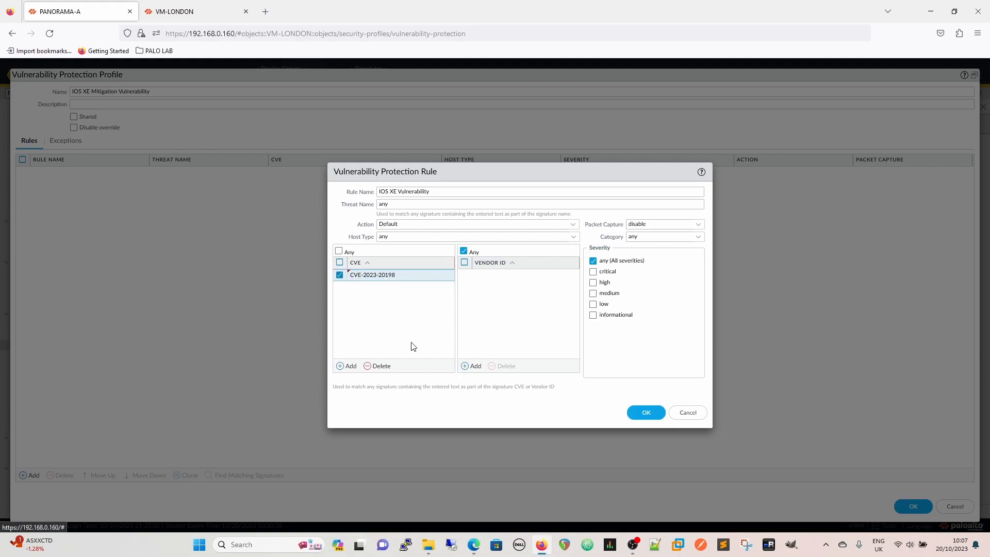
mouse_move(645, 256)
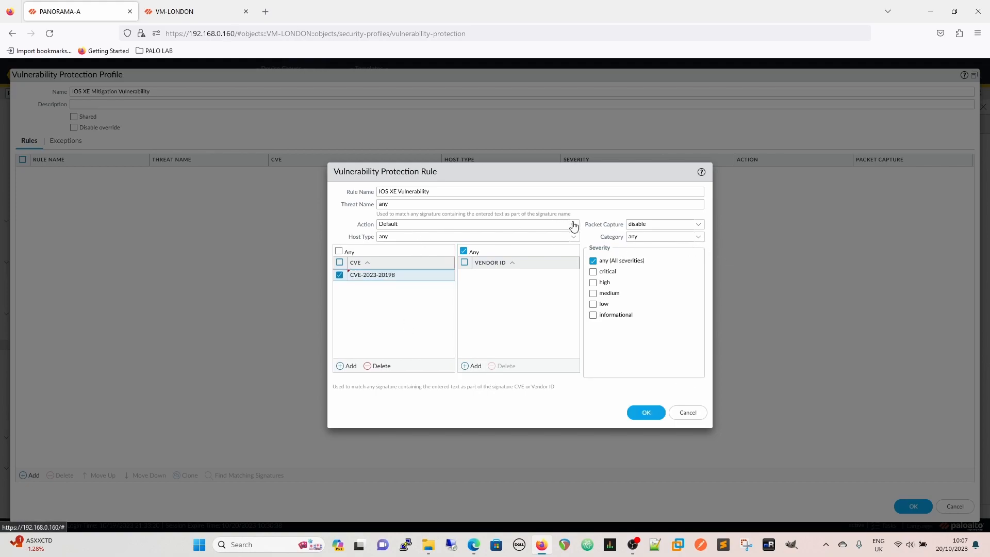
- Set the IOS XE Vulnerability rule to block-ip for 600 seconds on critical severity, and save it
left_click(572, 224)
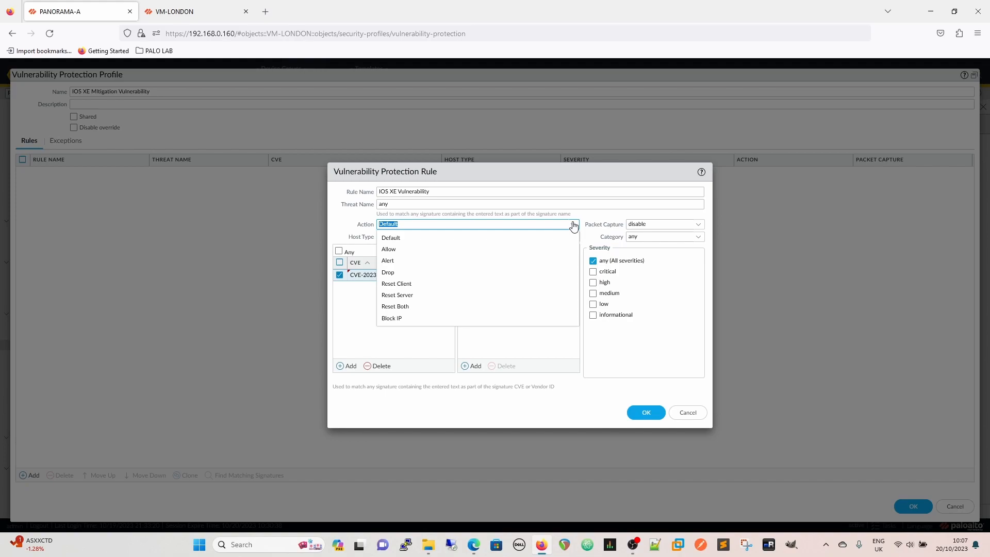
mouse_move(422, 310)
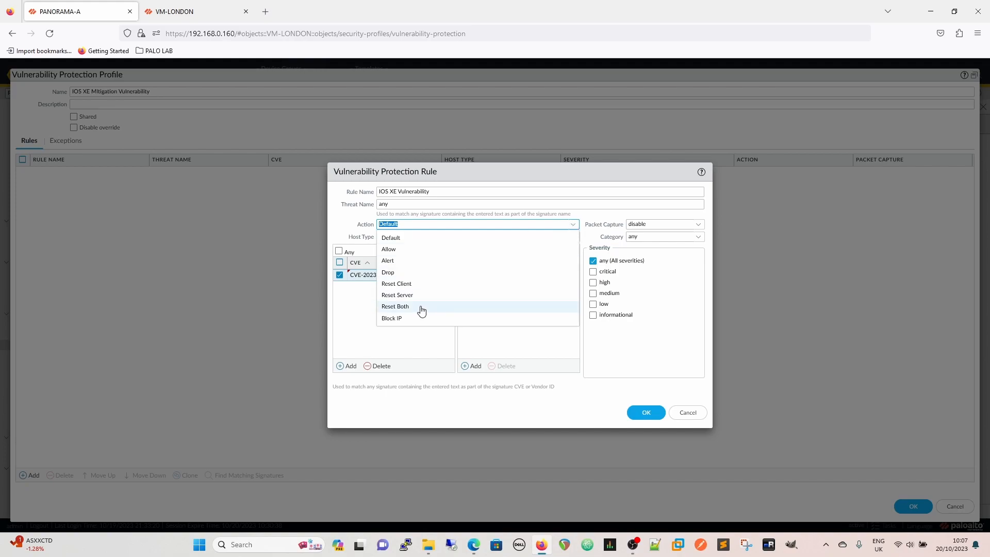
mouse_move(426, 314)
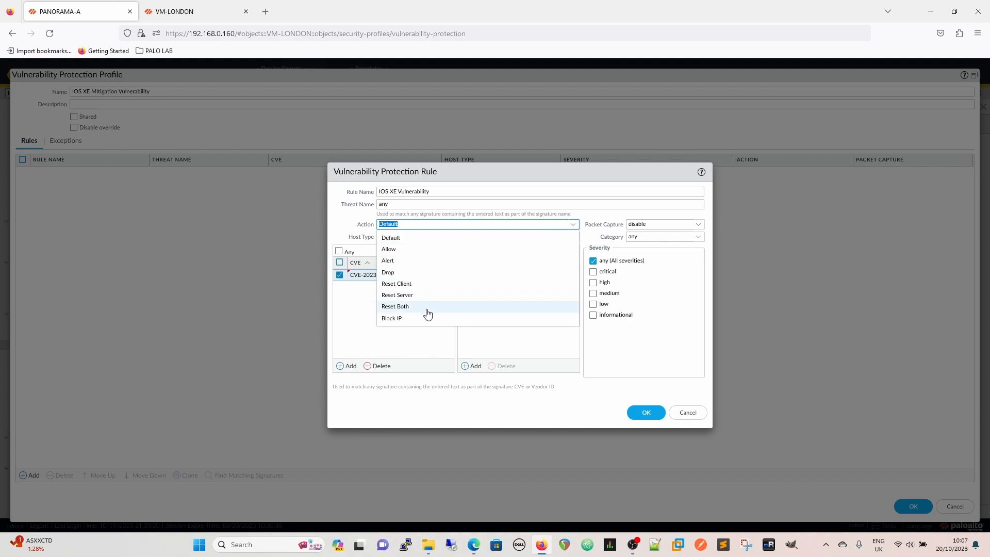
left_click(391, 318)
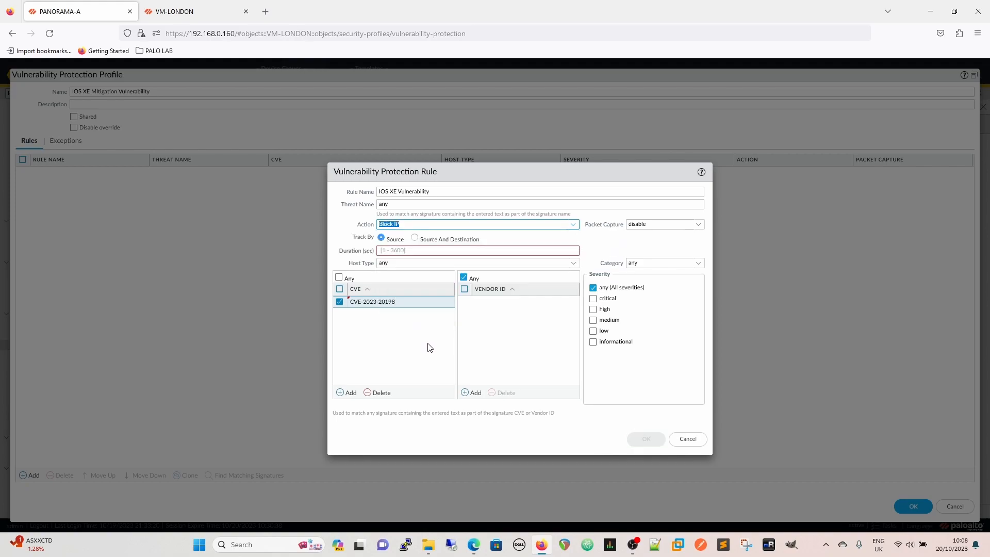
left_click(476, 250)
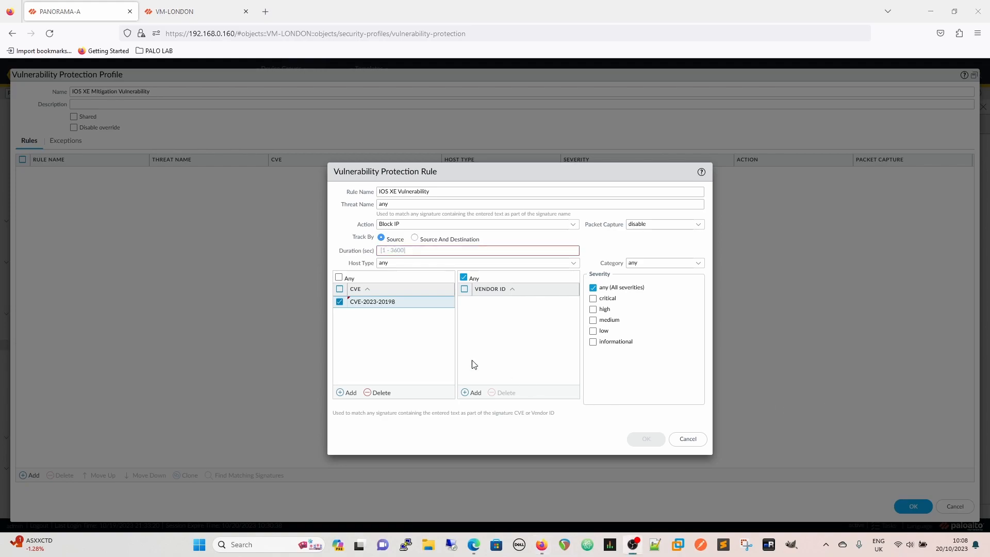
left_click(479, 250)
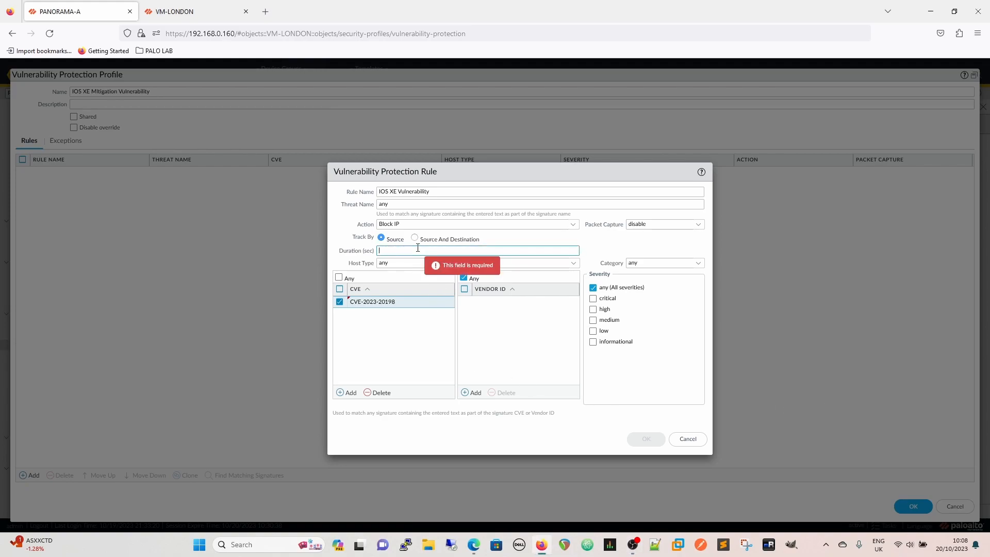
type("600")
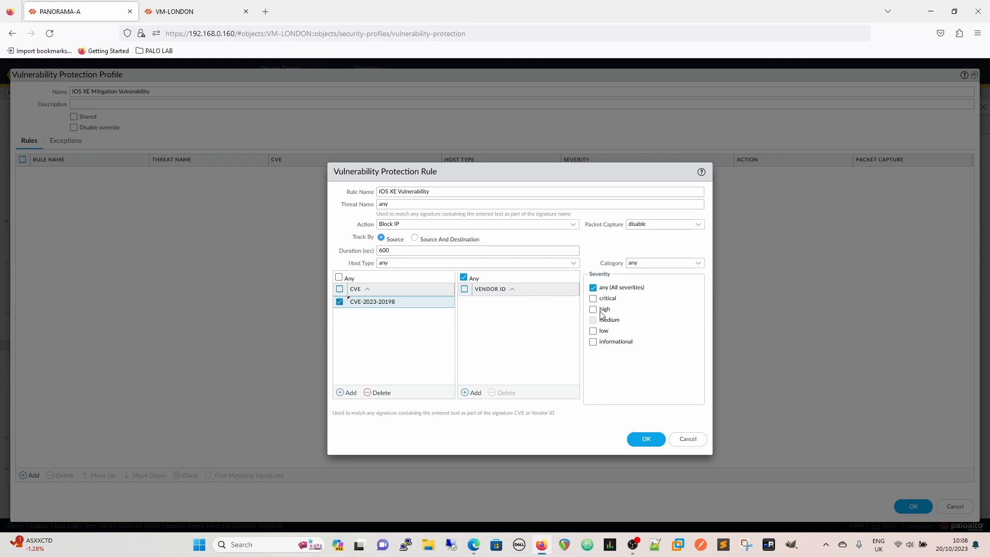
left_click(593, 298)
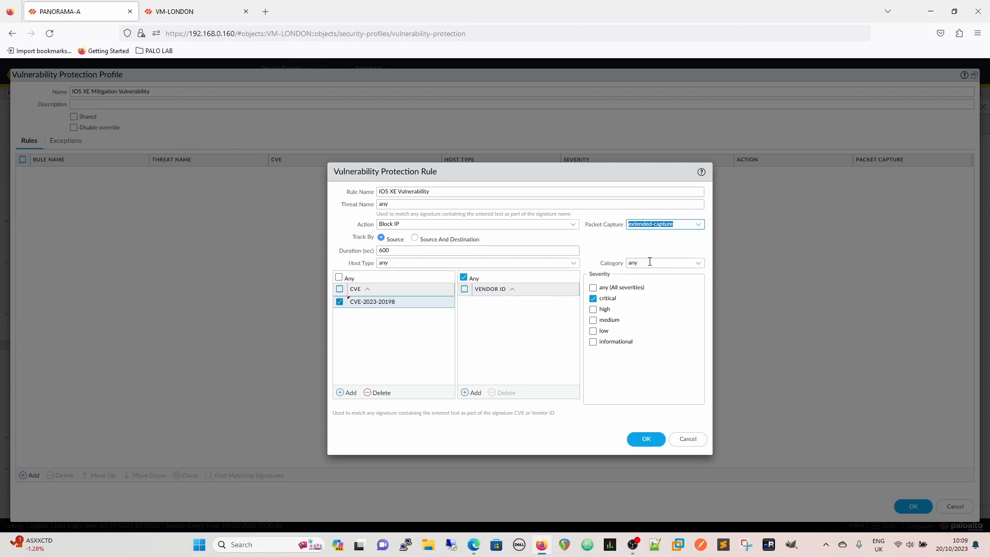
left_click(645, 439)
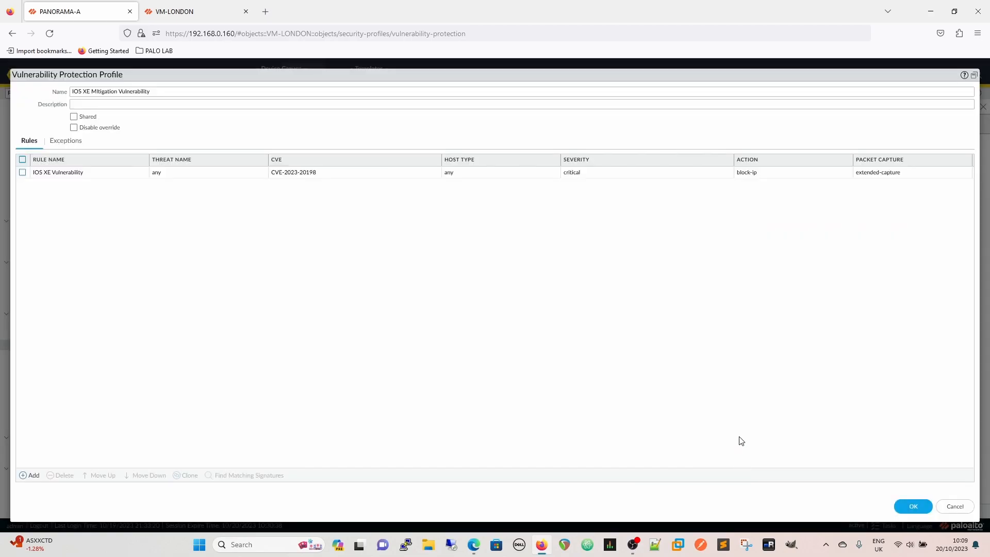
mouse_move(581, 233)
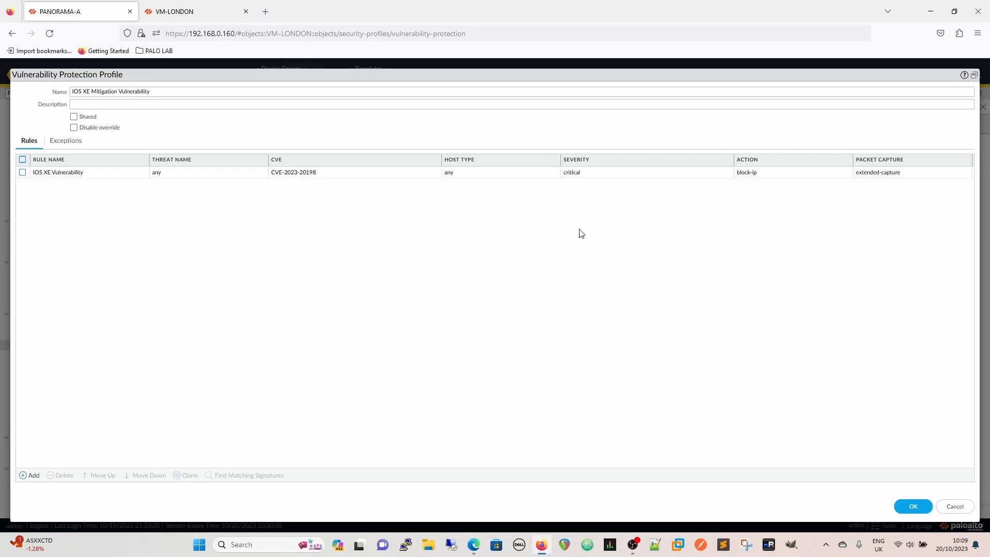
mouse_move(158, 263)
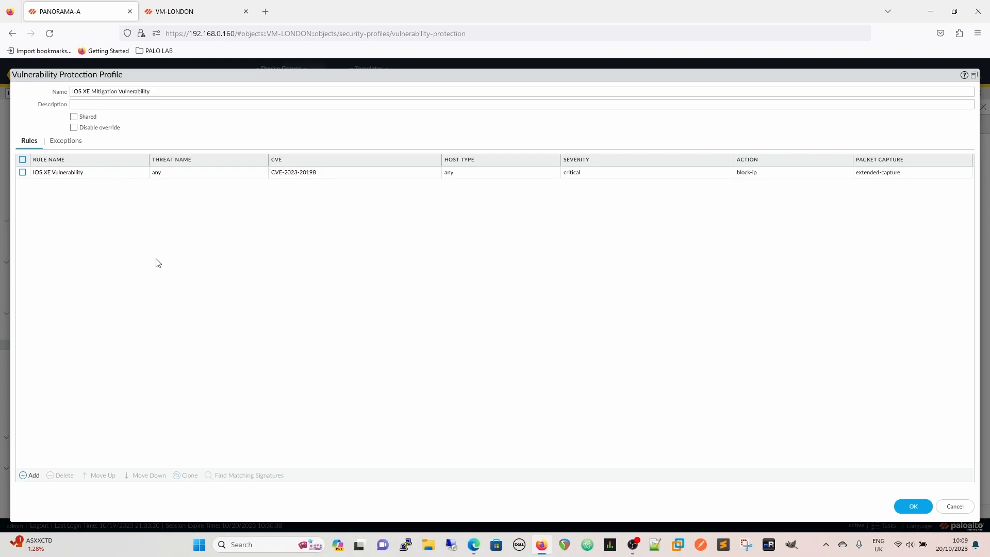
left_click(22, 171)
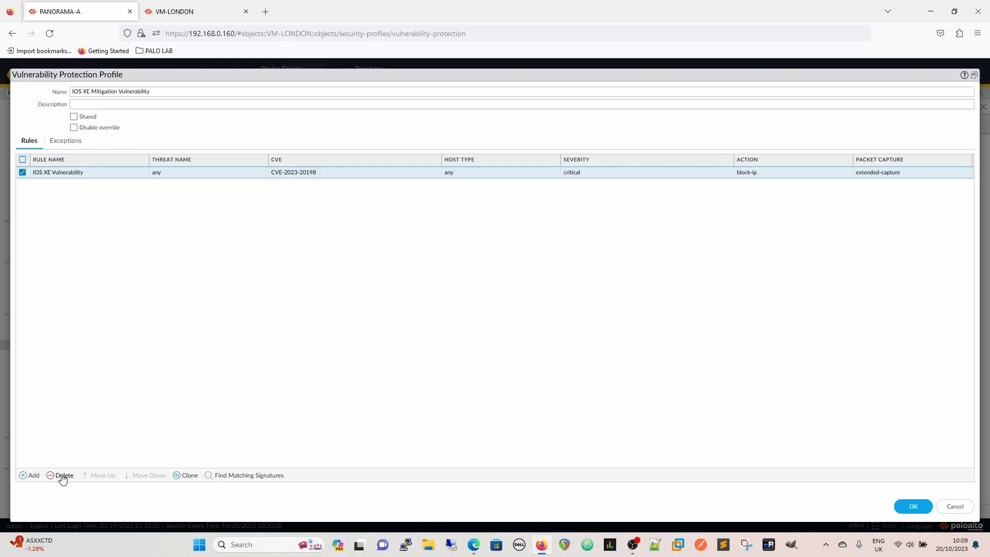
- In the profile's exceptions, show all signatures filtered by 9445 to list threats 94453 and 94454
left_click(65, 141)
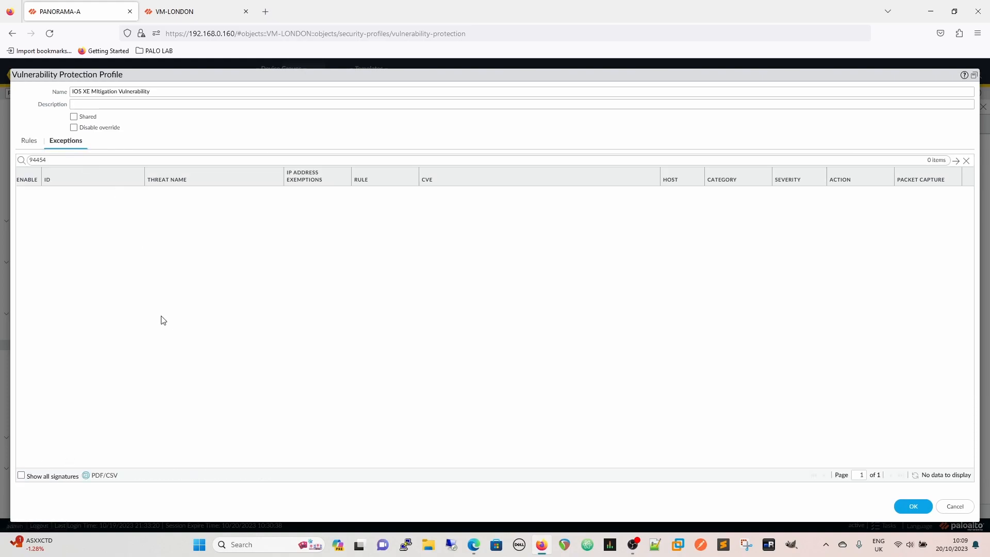
mouse_move(55, 450)
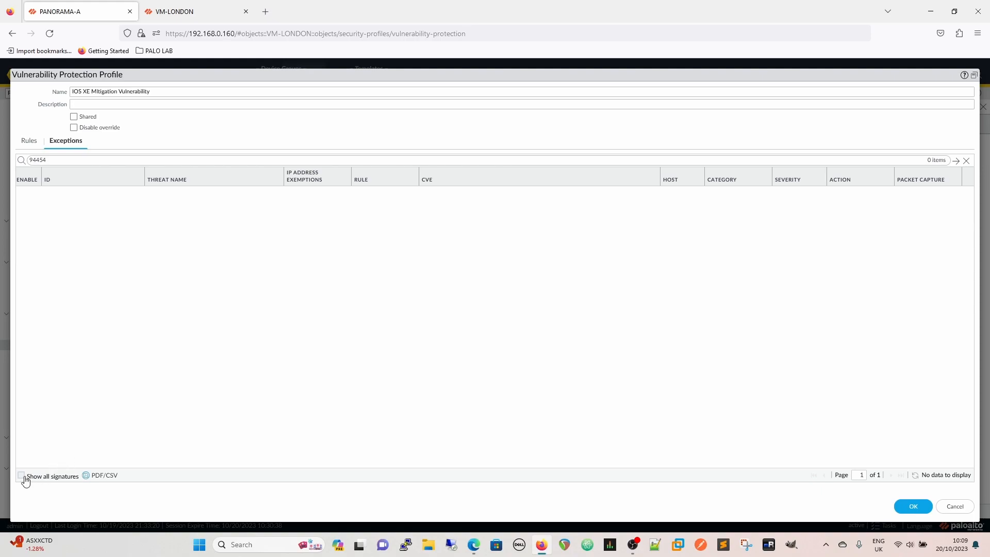
left_click(21, 475)
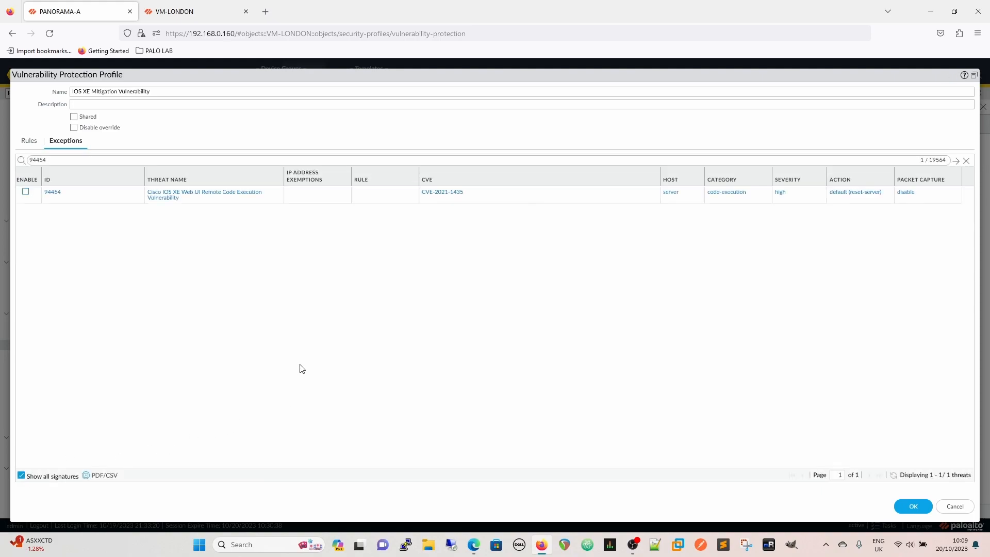
mouse_move(246, 267)
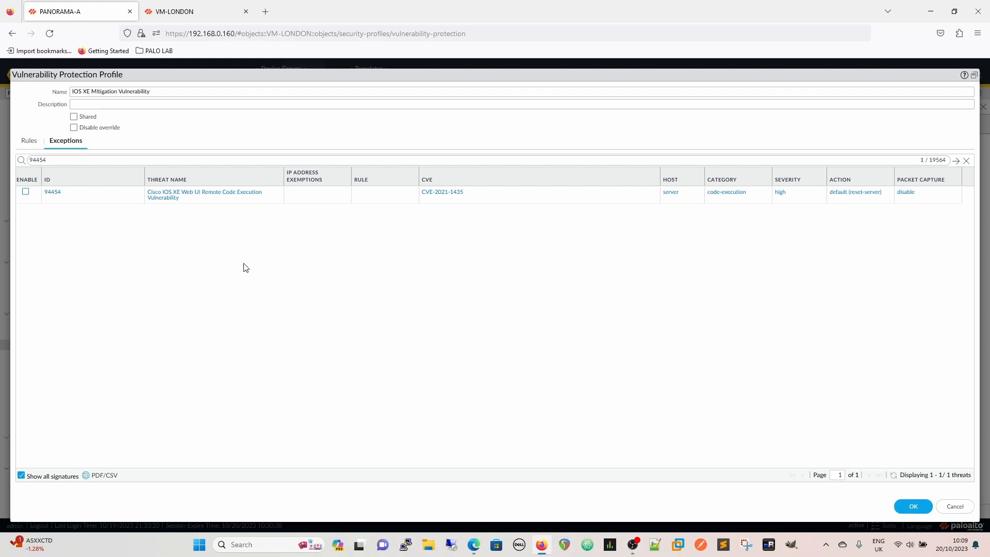
mouse_move(70, 202)
type("94453")
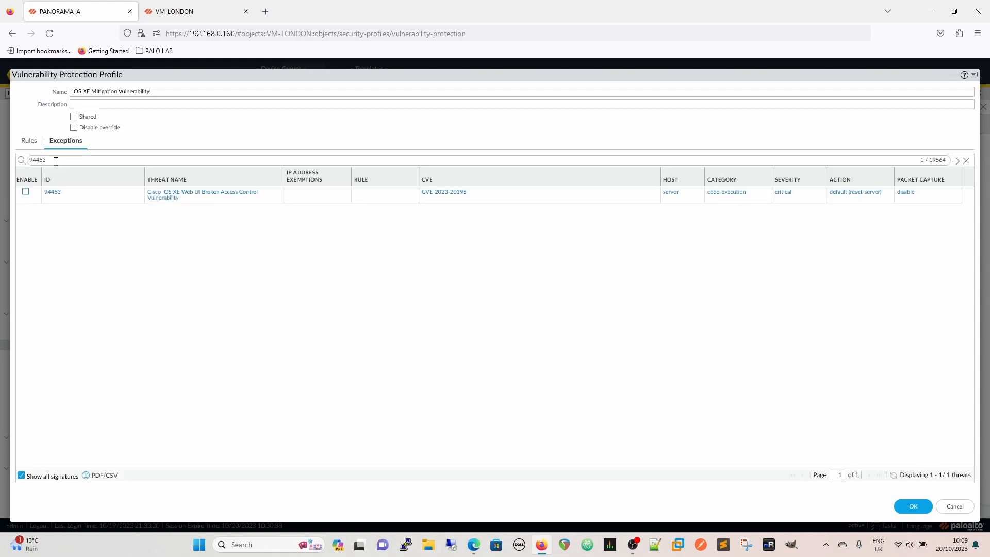
mouse_move(196, 240)
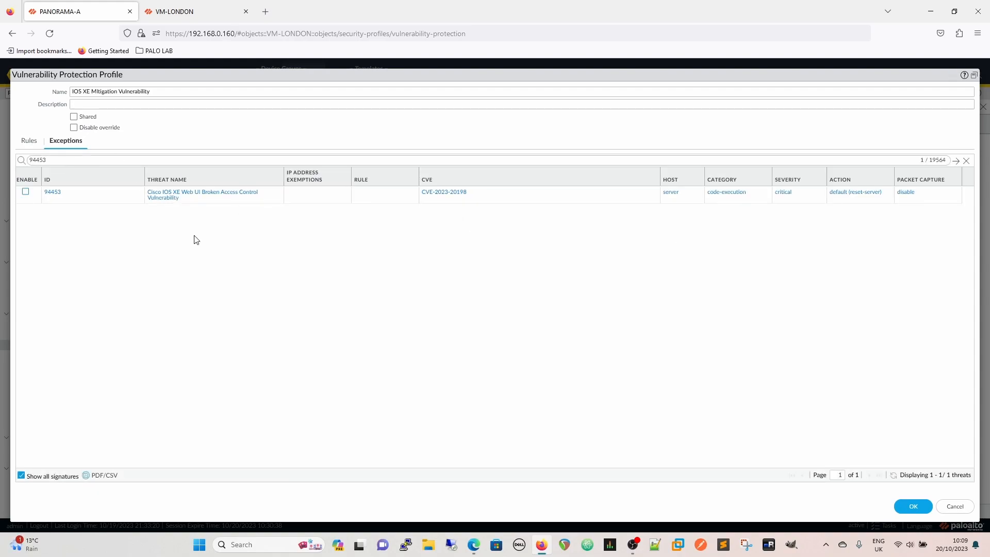
left_click(63, 160)
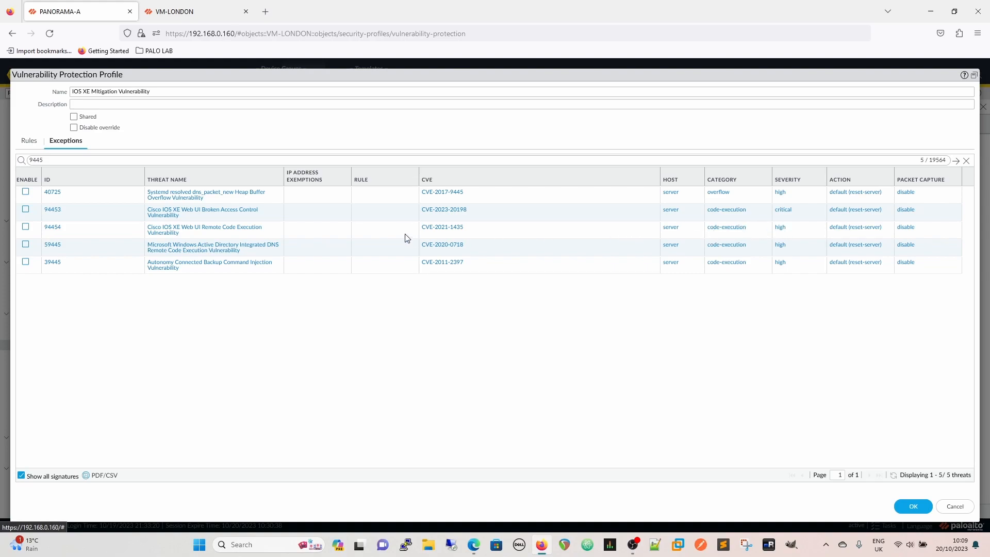
mouse_move(793, 232)
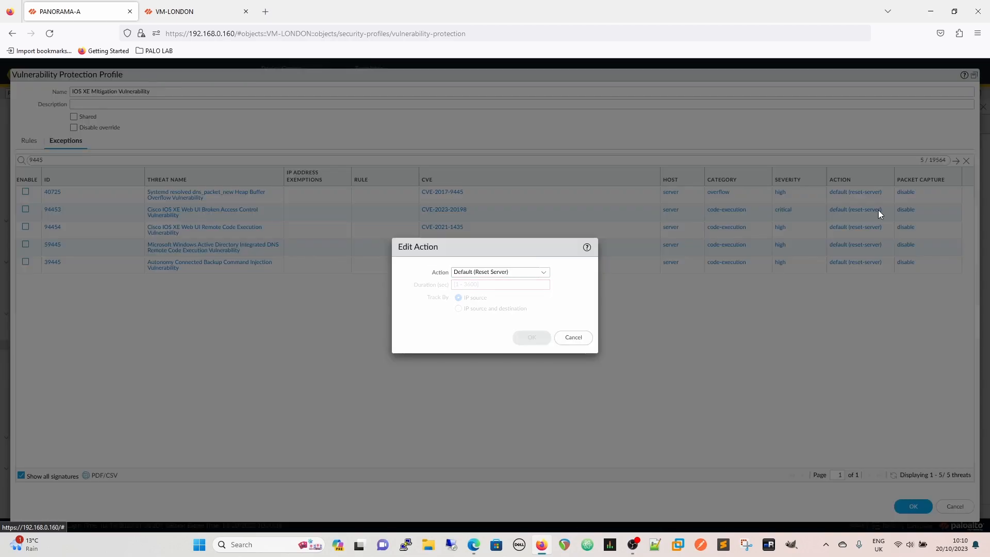
- Give signature 94453 a block-ip action with a 600-second duration
left_click(499, 272)
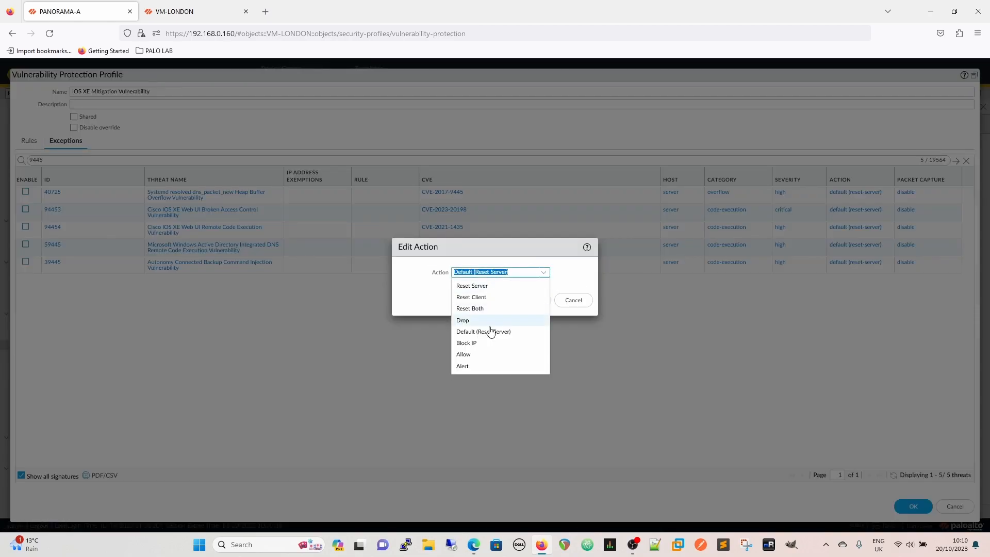
left_click(467, 343)
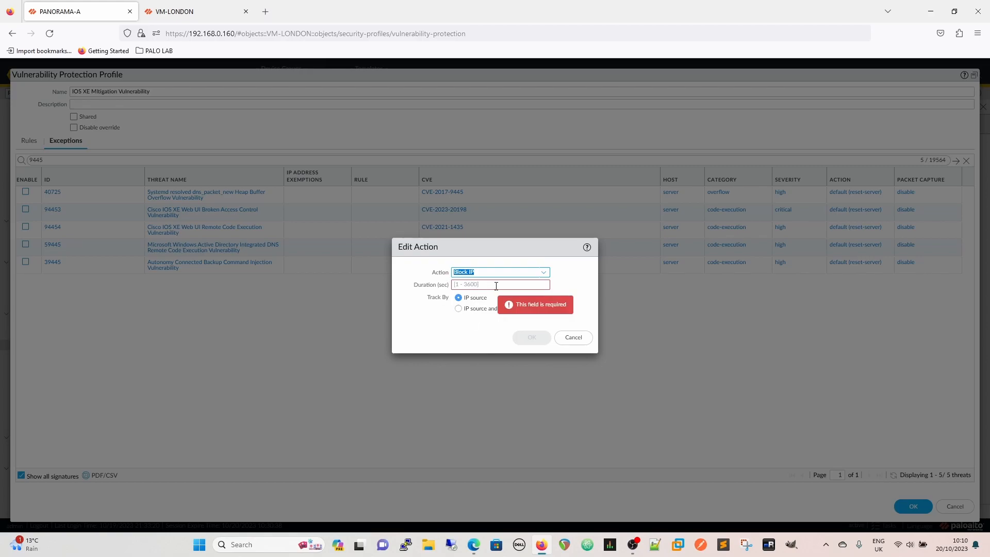
type("600")
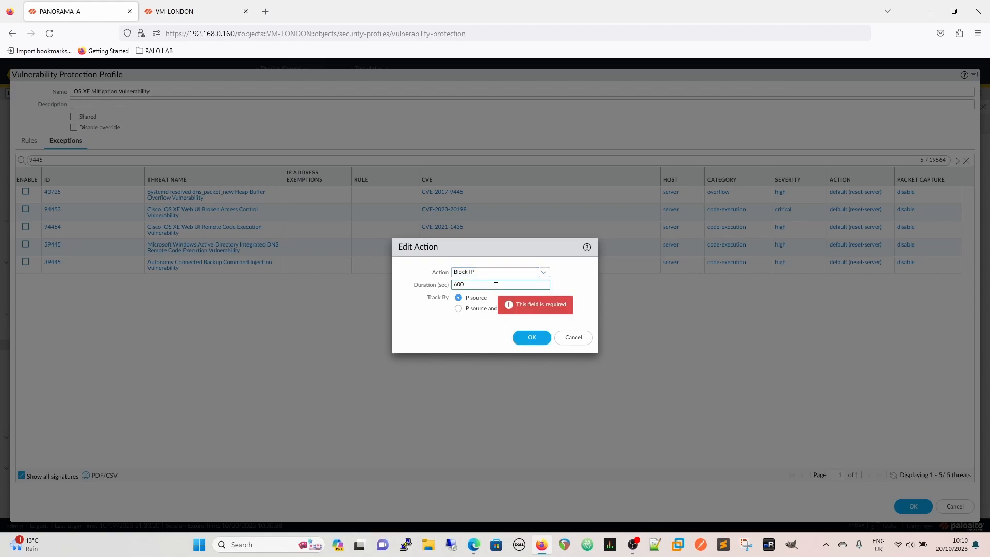
left_click(530, 338)
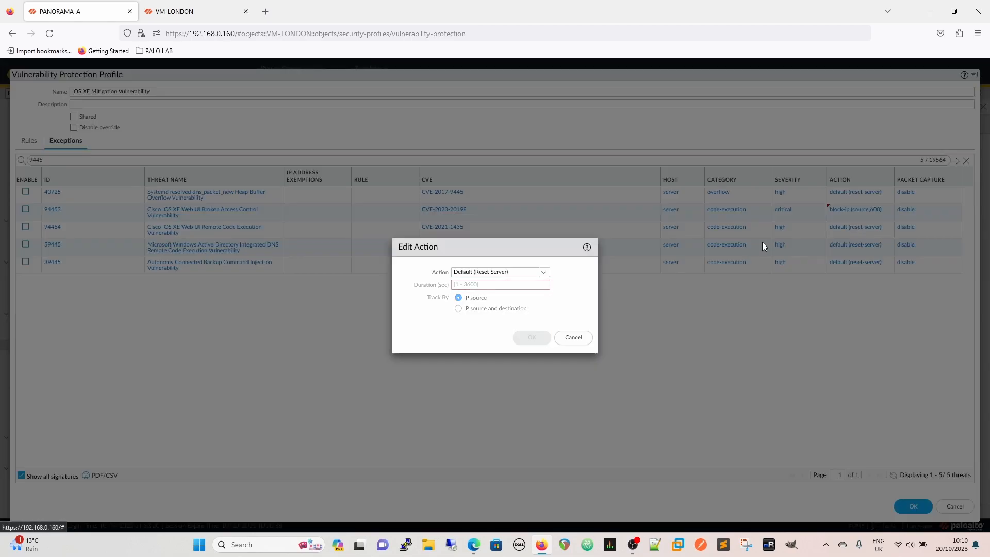
- Give signature 94454 the same block-ip action for 600 seconds
left_click(499, 272)
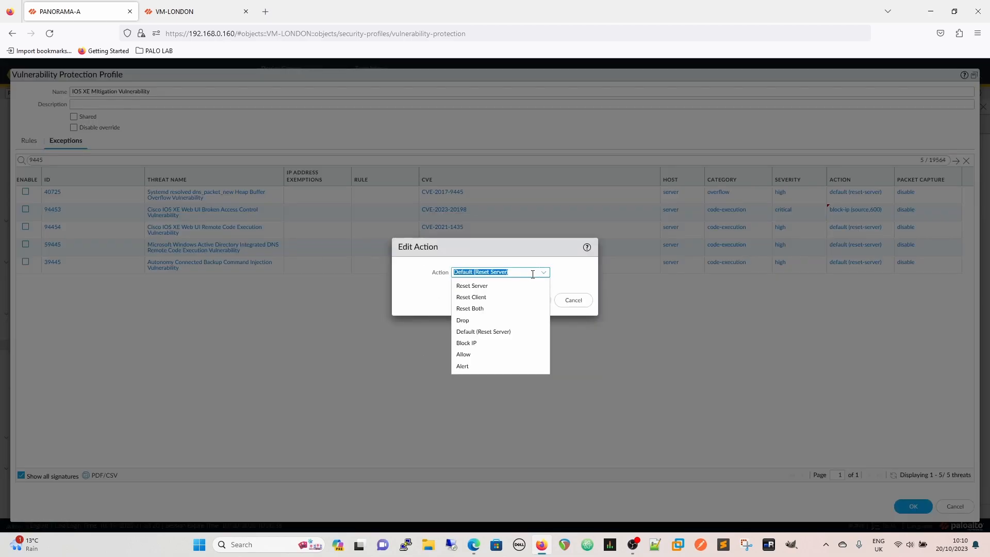
left_click(466, 342)
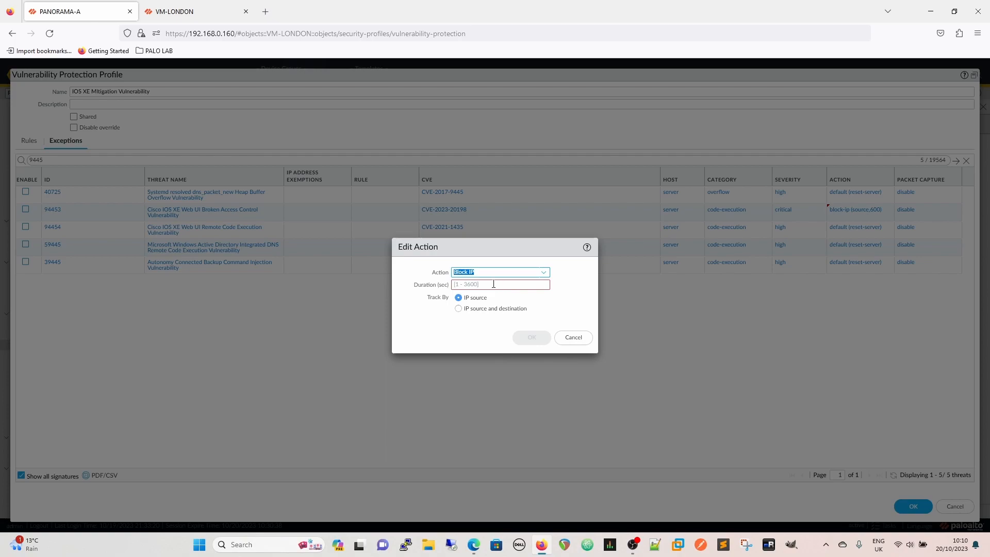
type("600")
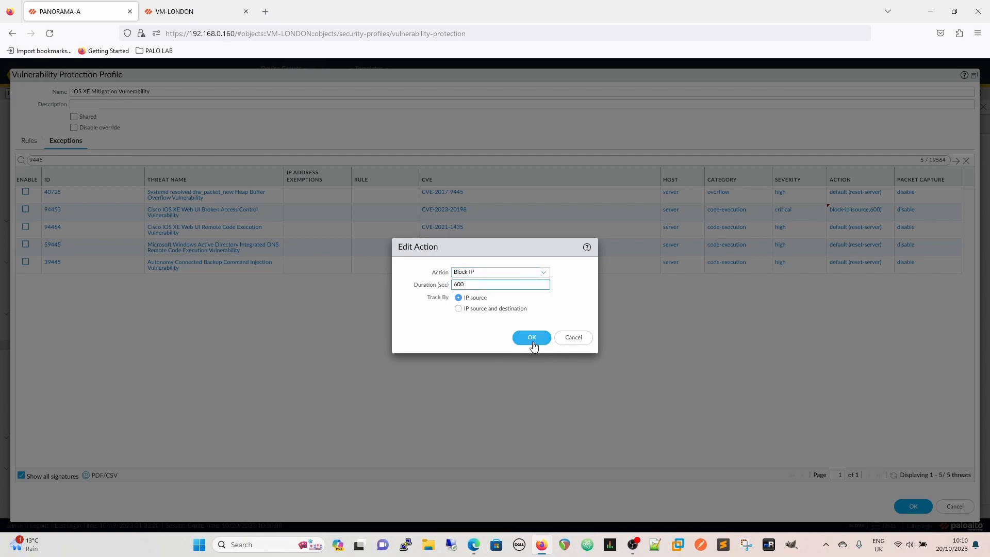
mouse_move(440, 335)
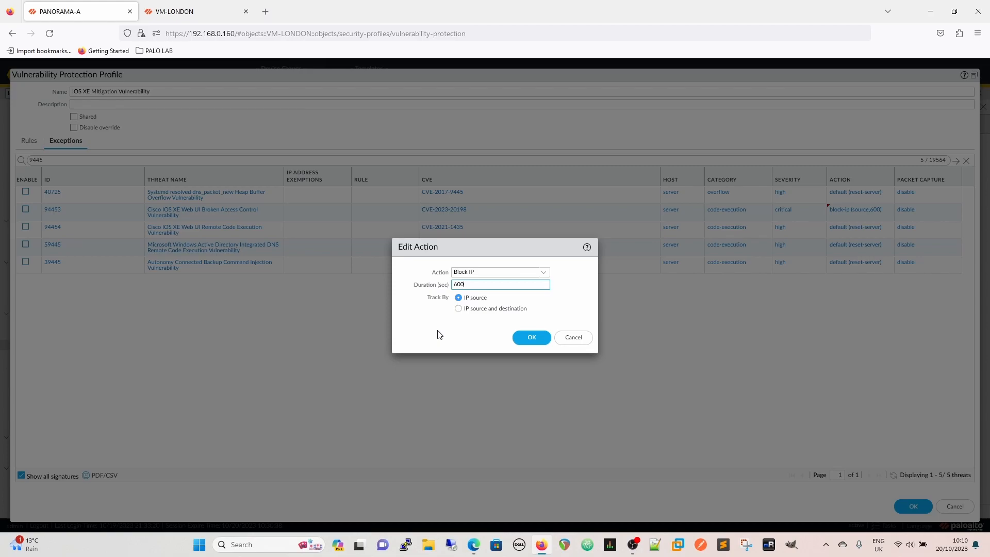
left_click(531, 338)
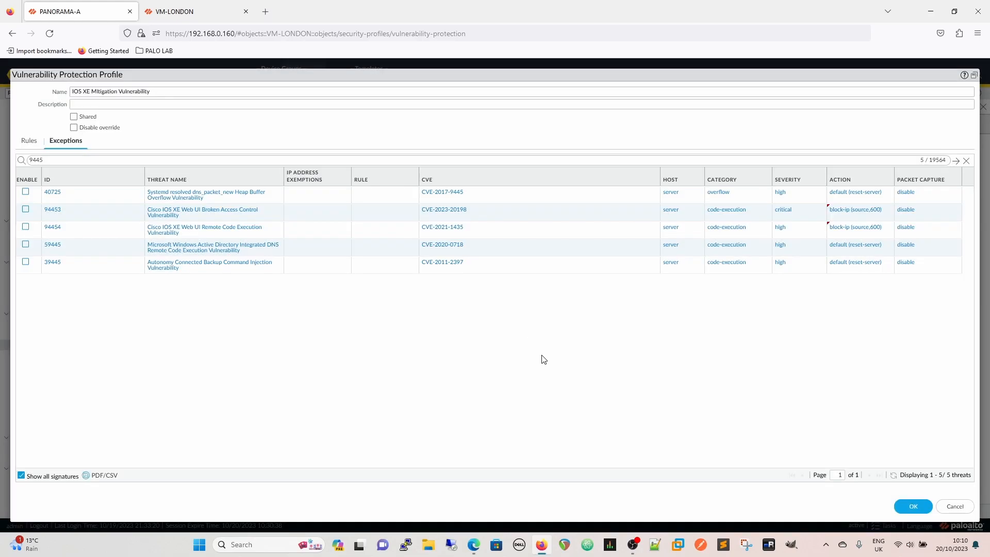
mouse_move(486, 411)
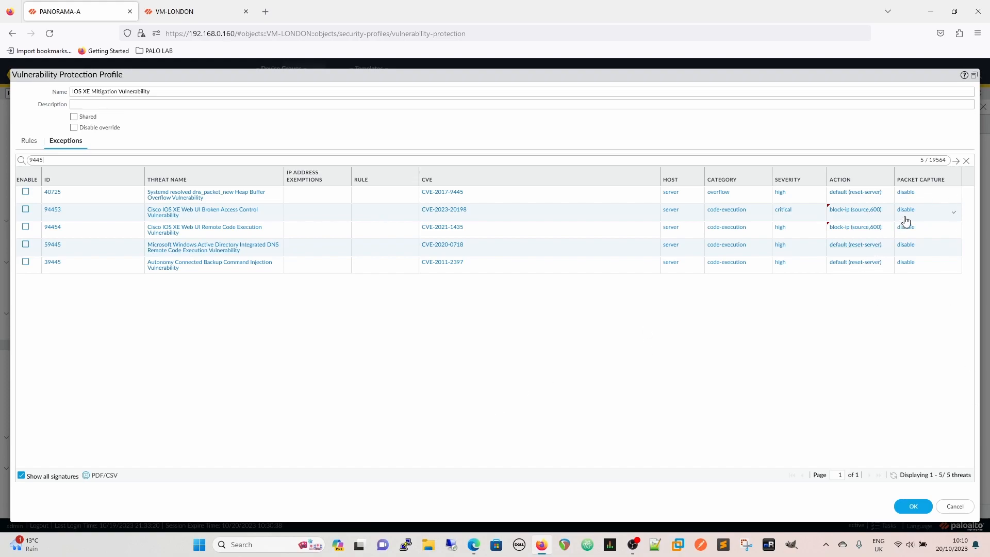
- Switch signature 94453's packet capture to extended-capture
left_click(928, 209)
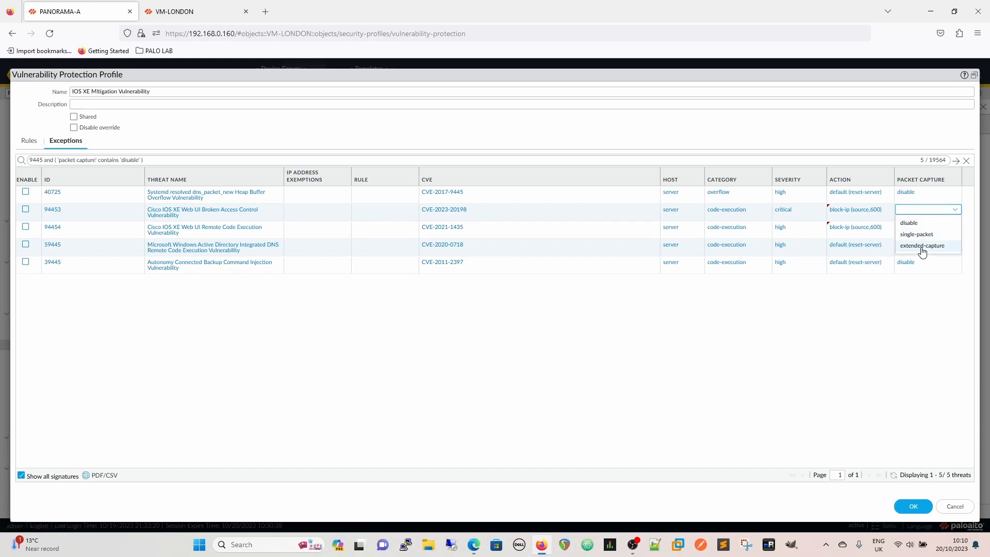
left_click(922, 247)
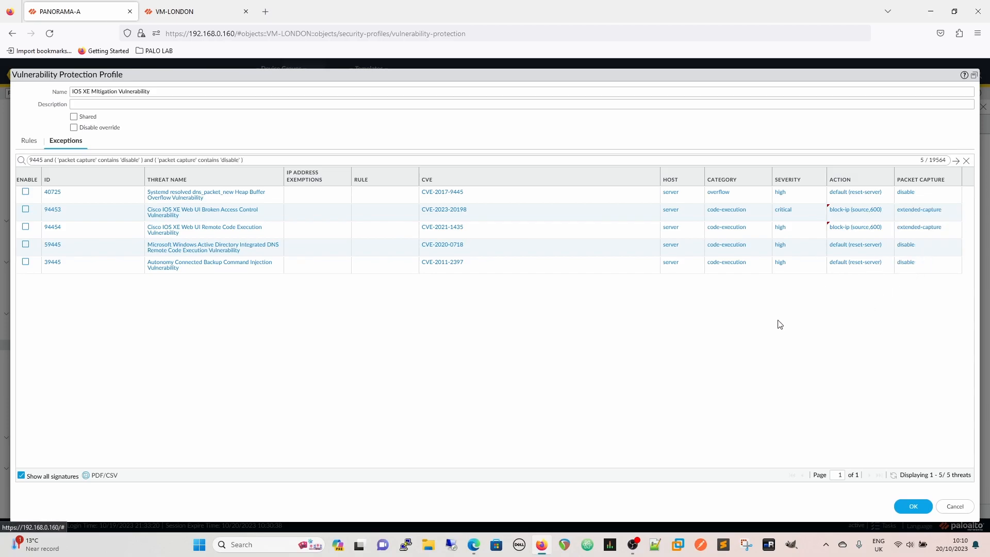
mouse_move(192, 285)
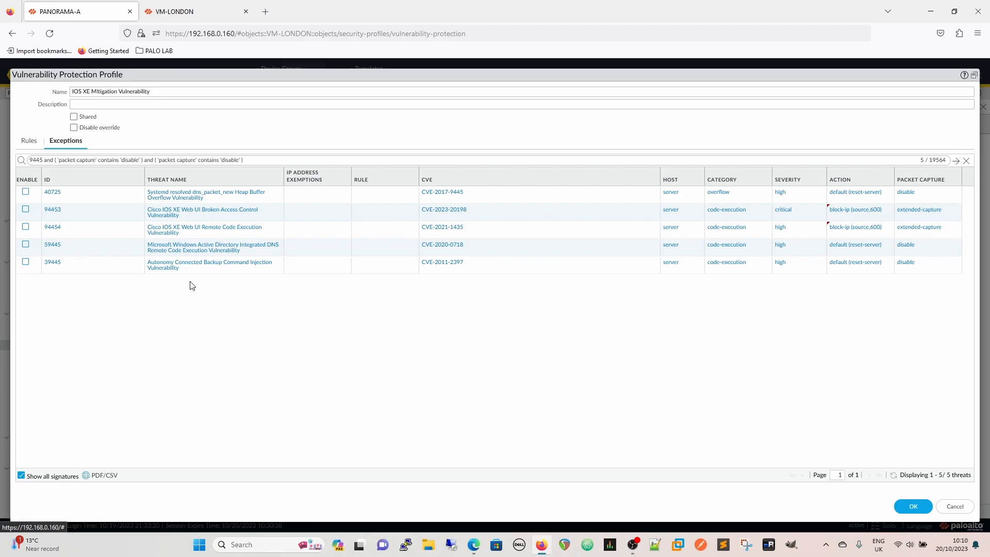
mouse_move(261, 272)
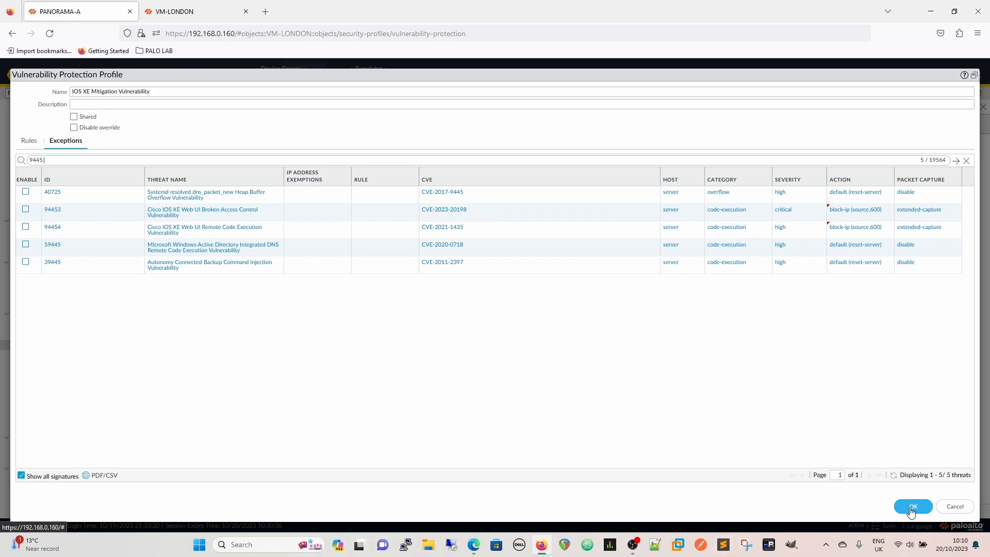
- Confirm the IOS XE Mitigation Vulnerability profile dialog with OK
left_click(912, 506)
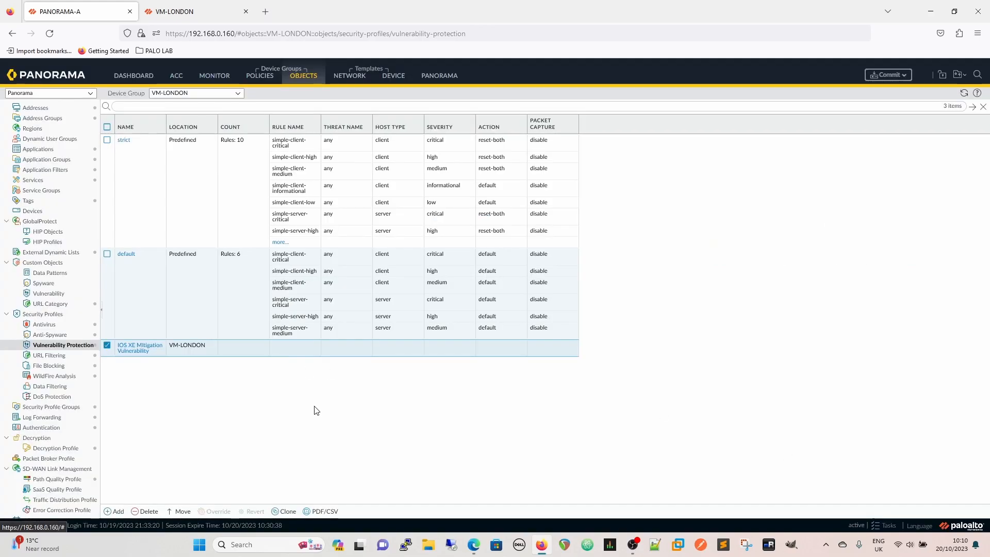
mouse_move(236, 430)
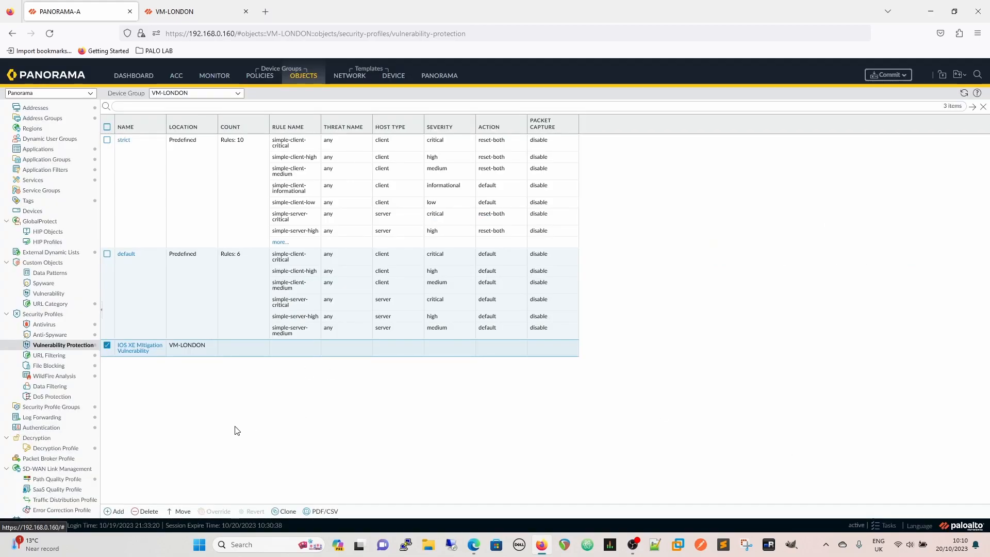
mouse_move(245, 422)
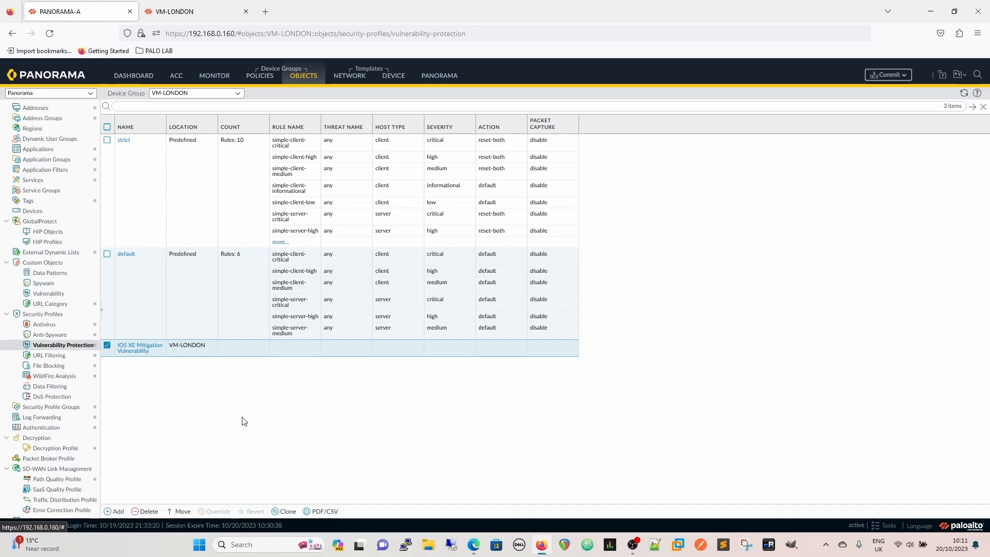
mouse_move(231, 461)
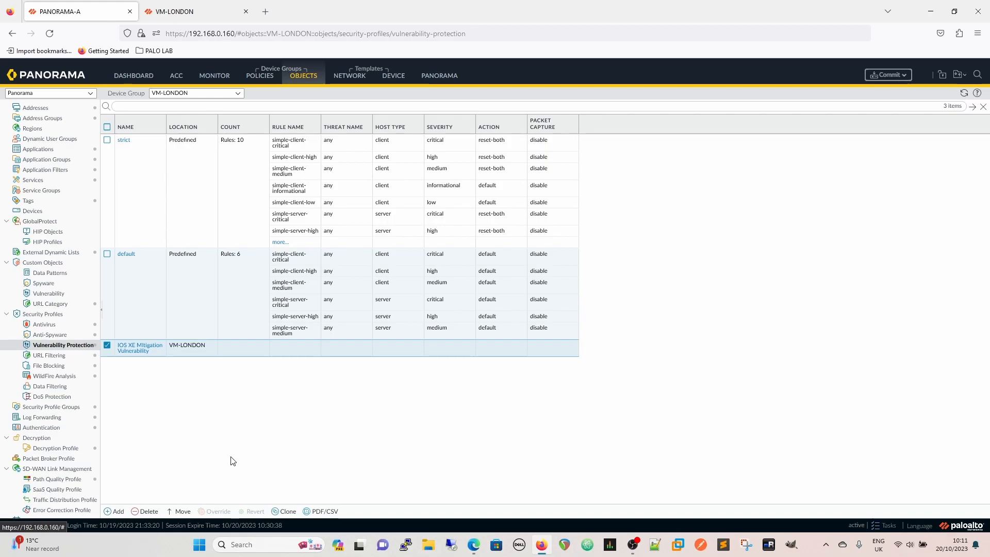
mouse_move(229, 438)
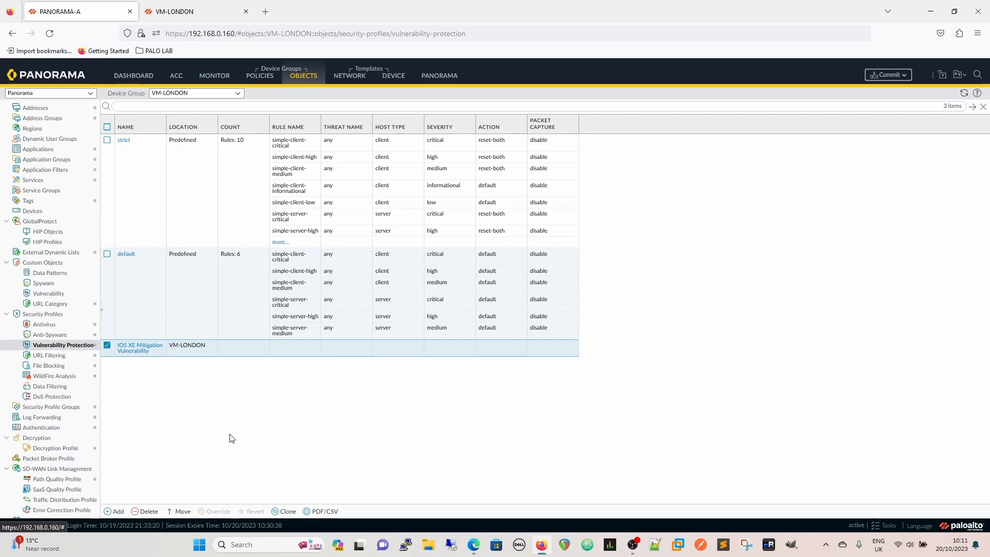
mouse_move(216, 138)
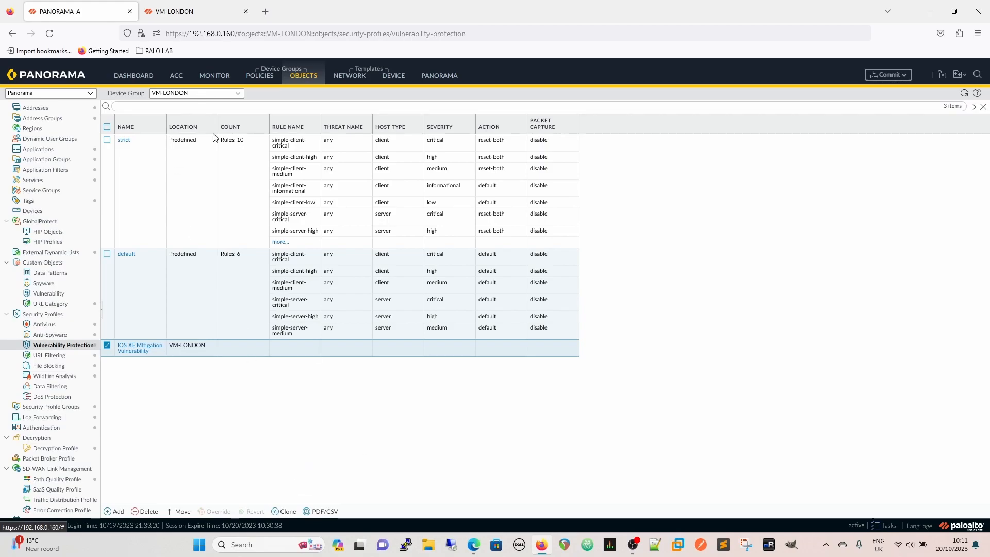
mouse_move(273, 444)
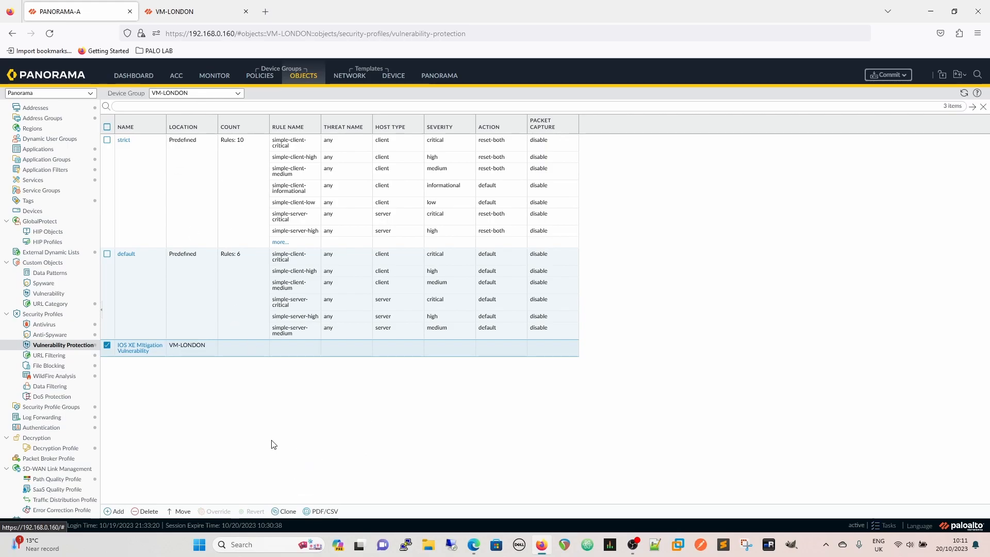
mouse_move(275, 453)
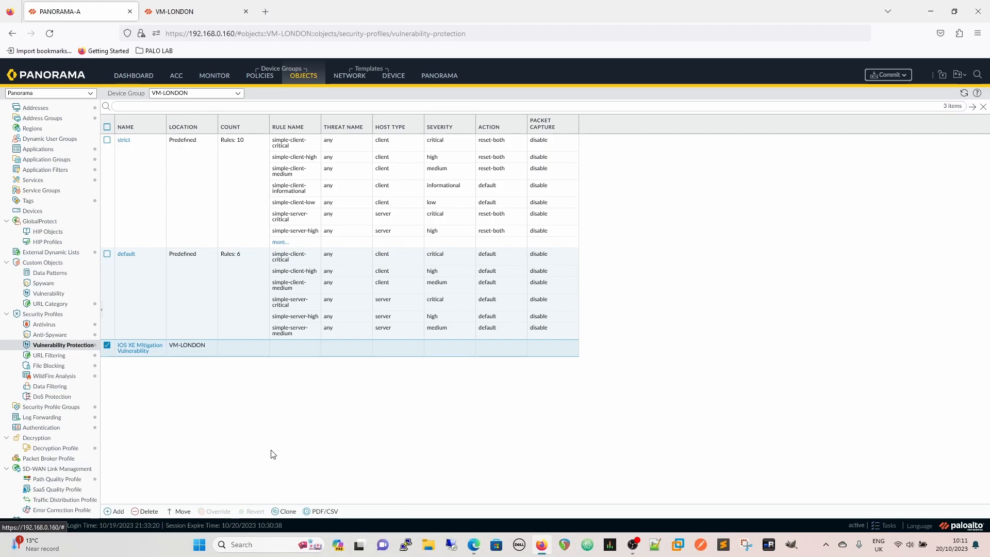
mouse_move(174, 372)
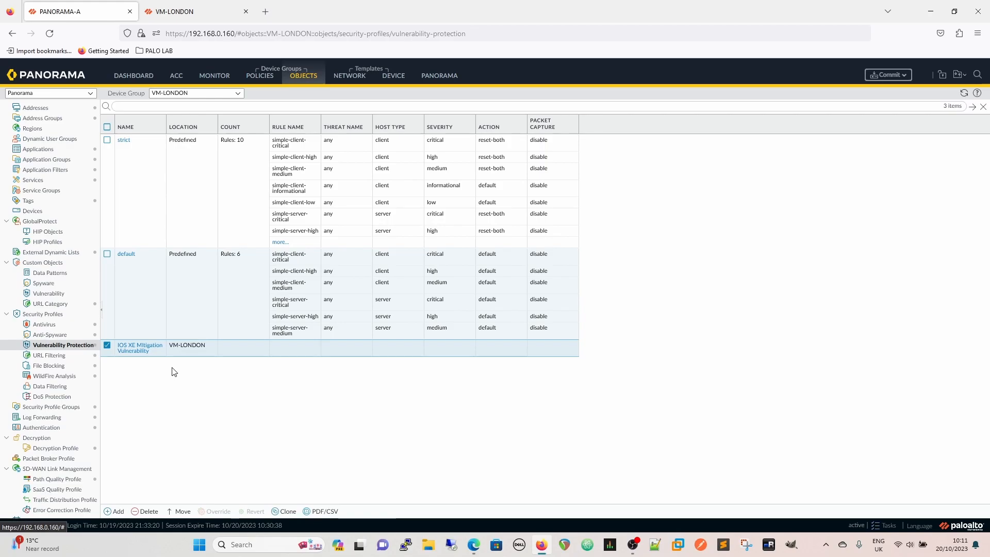
mouse_move(132, 348)
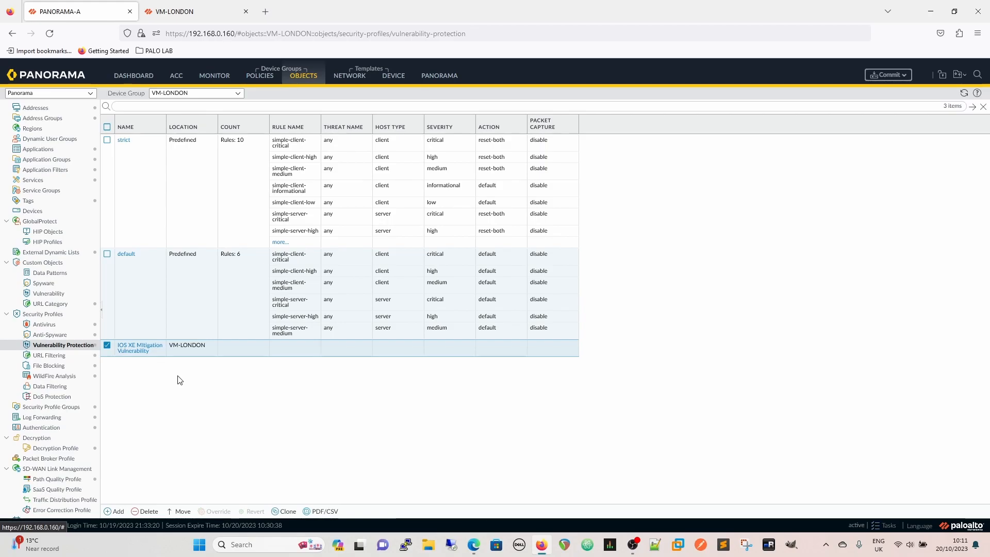
mouse_move(417, 447)
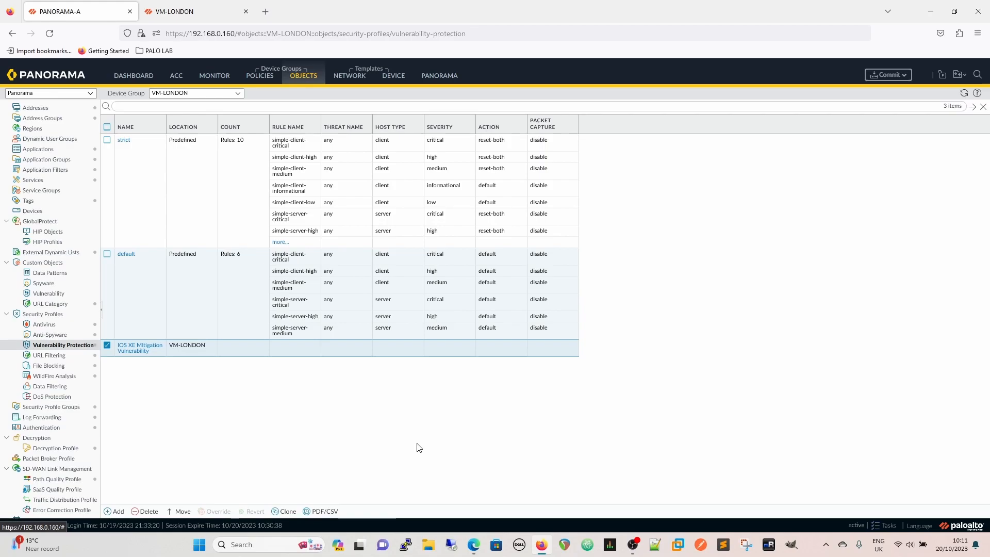